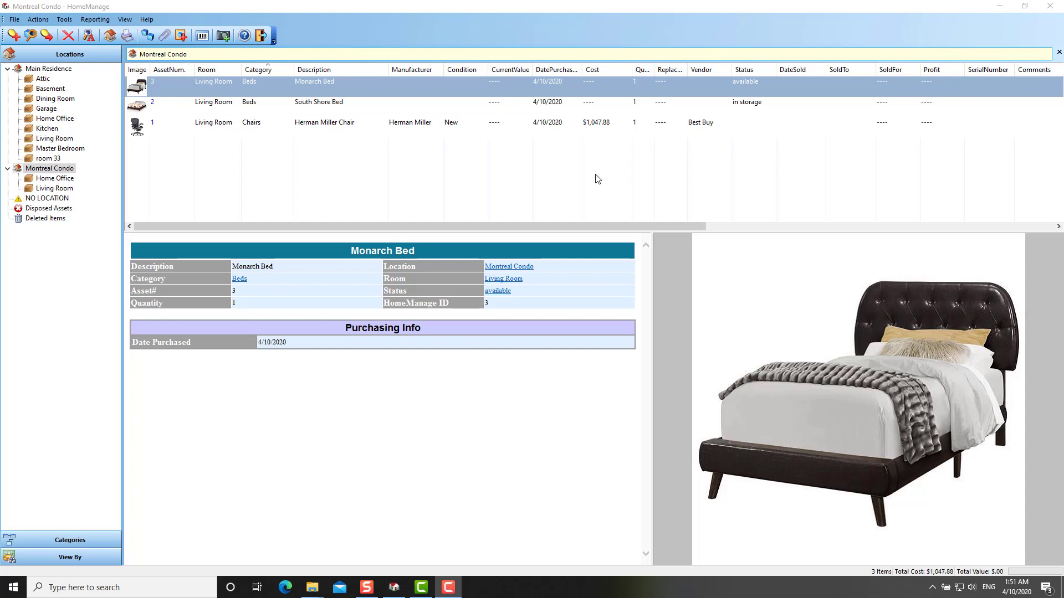
pyautogui.moveTo(595, 192)
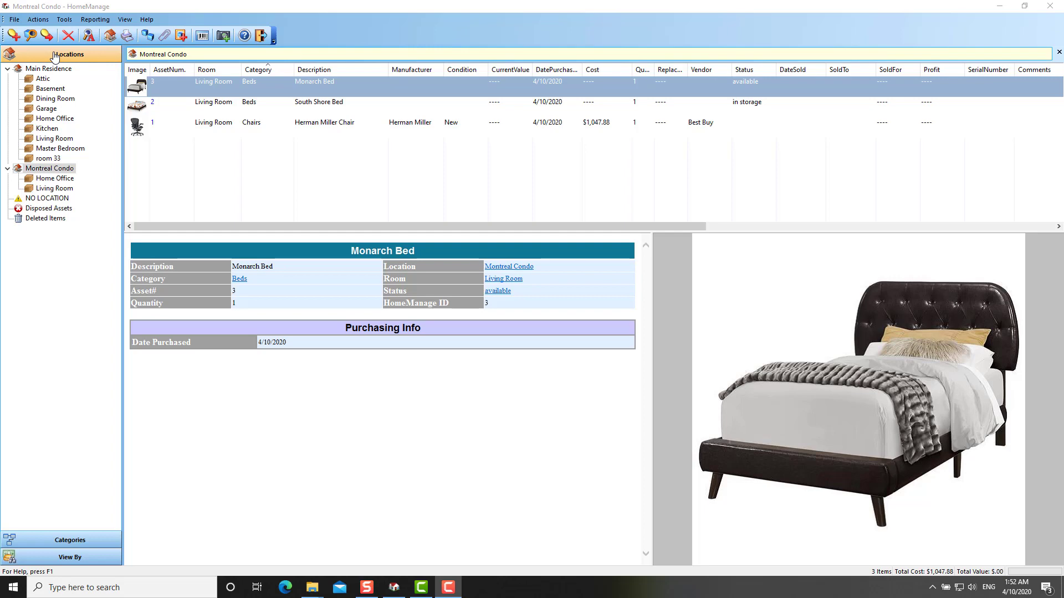
pyautogui.moveTo(70, 539)
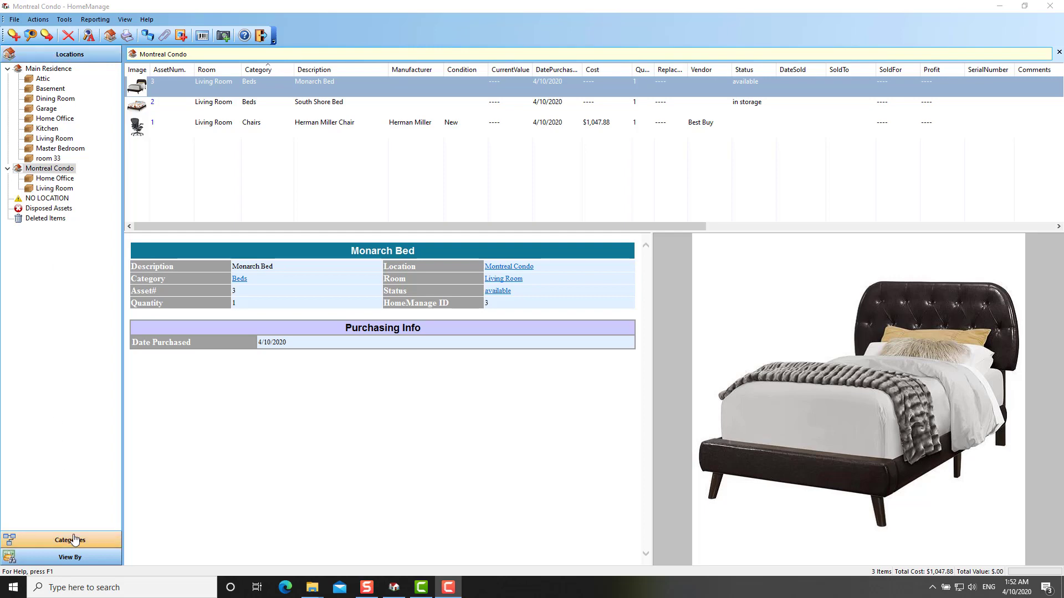
# Step: Browse the category groupings, then list the Montreal Condo Living Room's chair and two beds
pyautogui.click(69, 539)
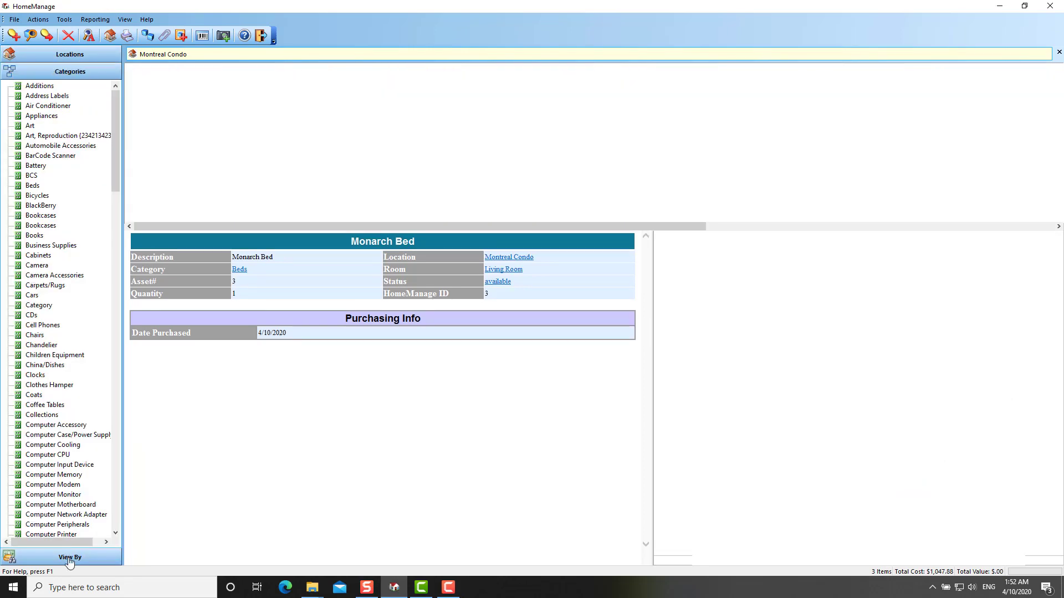
pyautogui.click(69, 557)
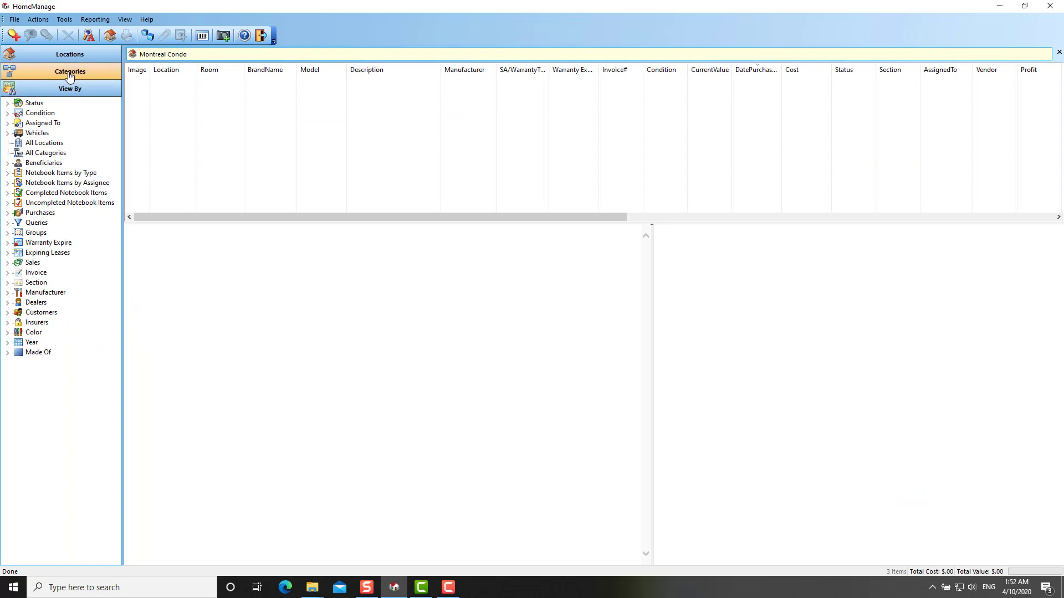
pyautogui.click(70, 54)
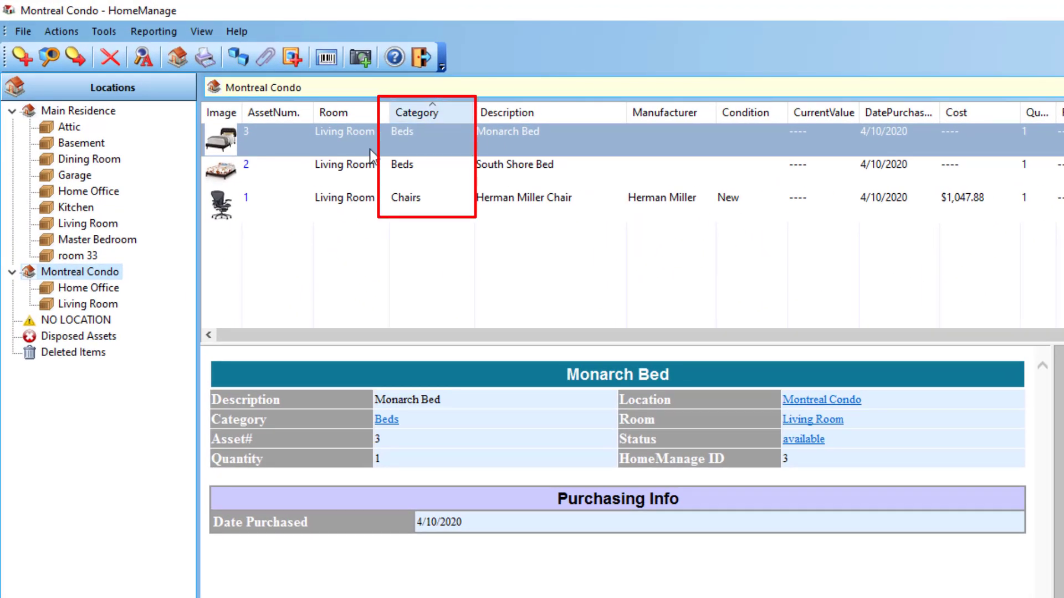
pyautogui.click(87, 303)
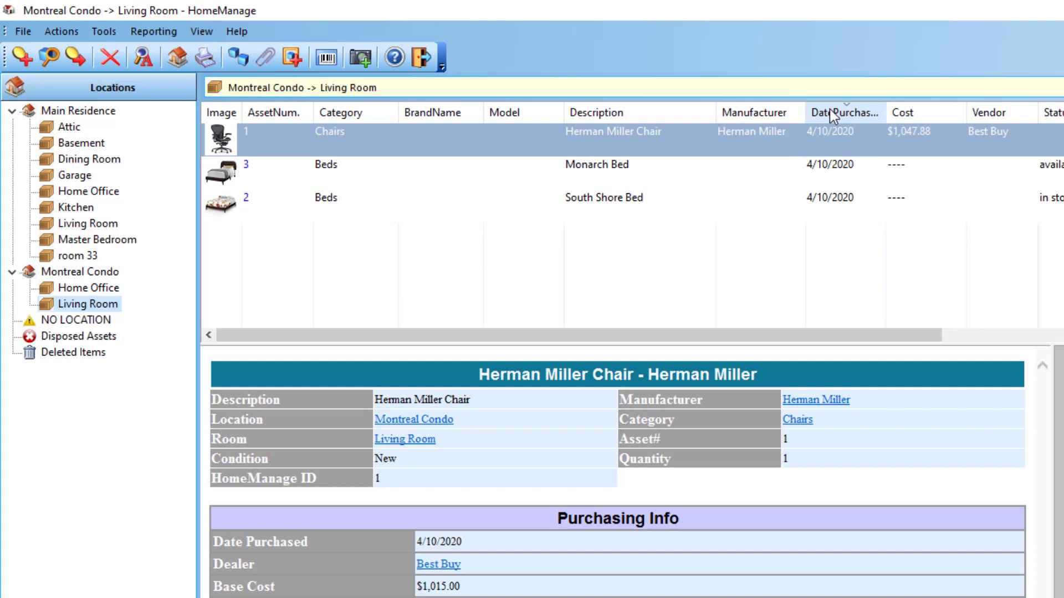
pyautogui.moveTo(410, 215)
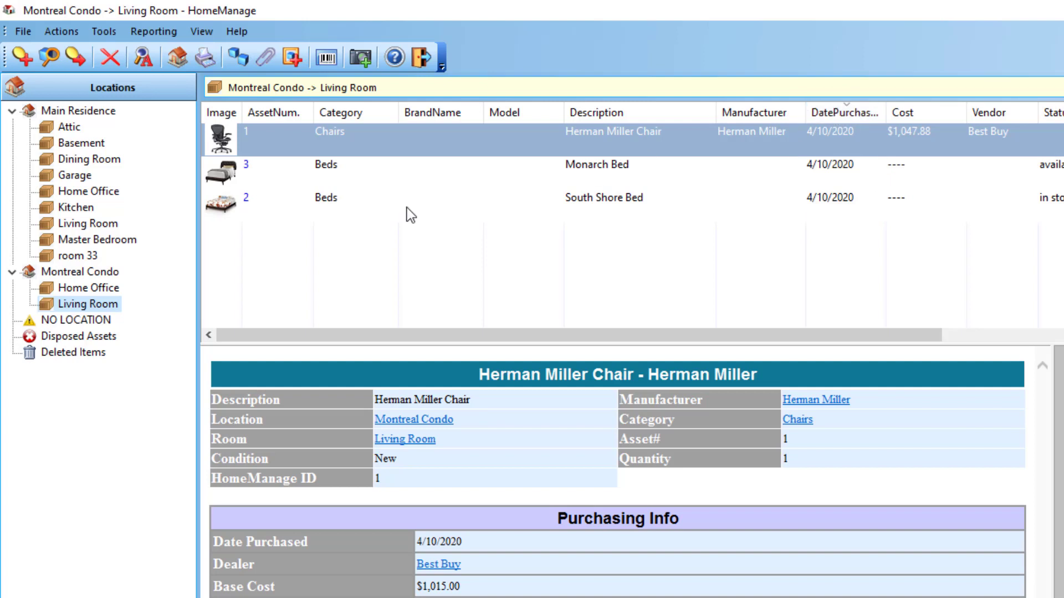
pyautogui.moveTo(78, 278)
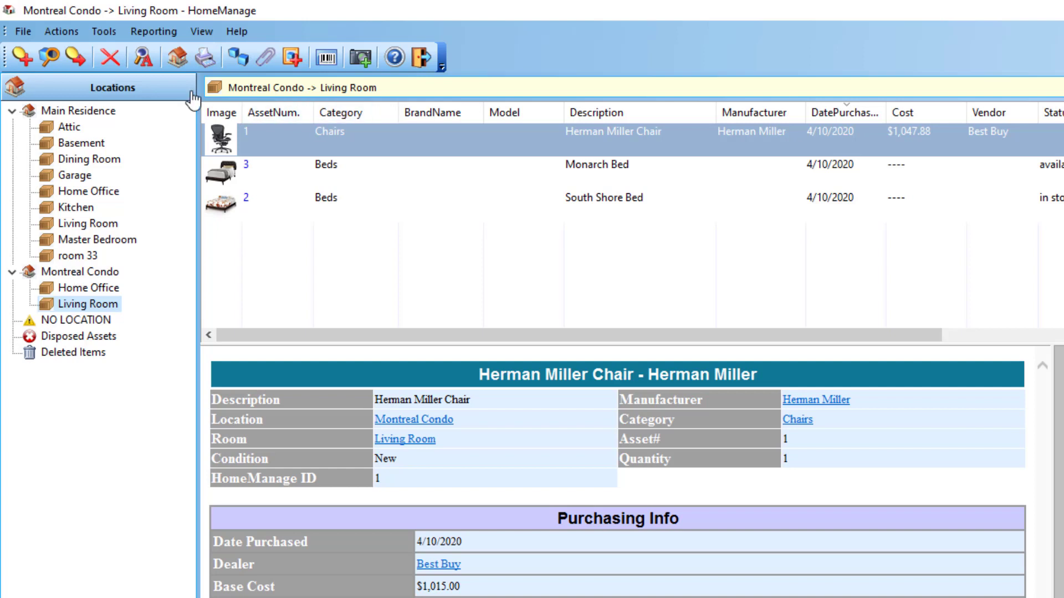
pyautogui.click(200, 31)
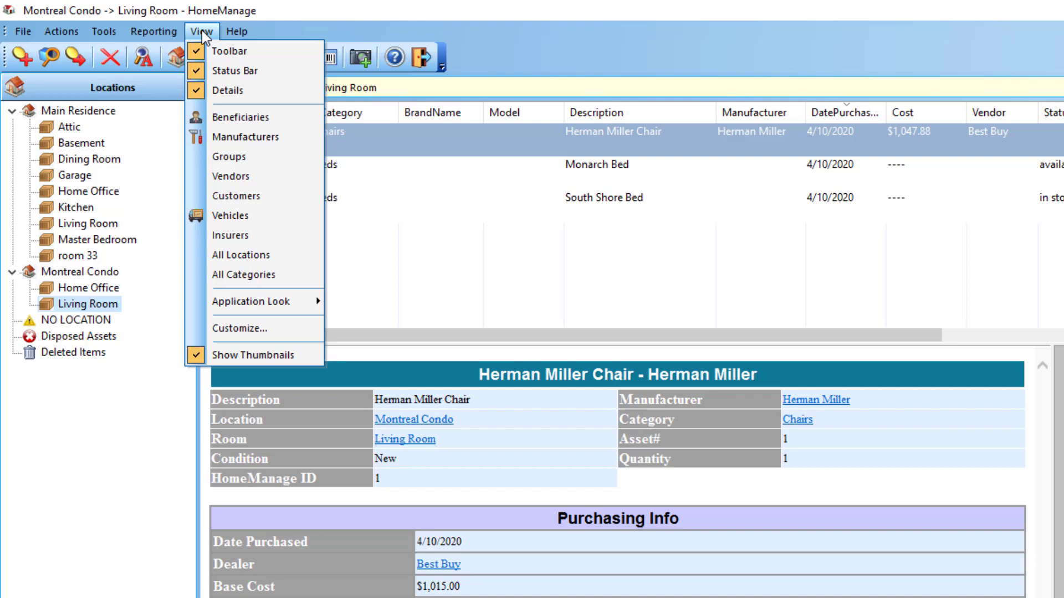
# Step: Switch the application look to Black Style
pyautogui.click(250, 301)
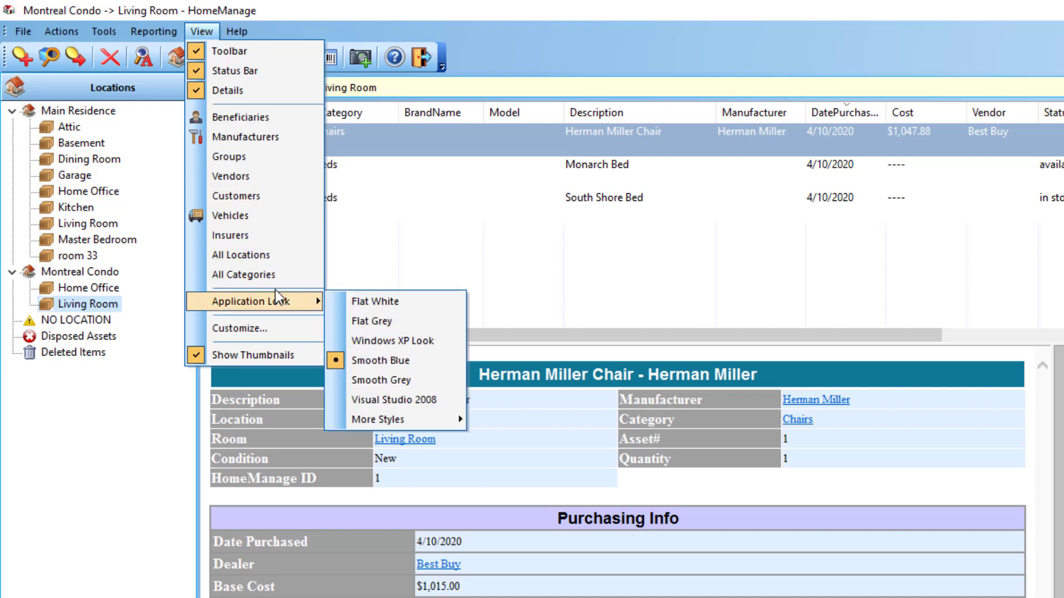
pyautogui.moveTo(458, 312)
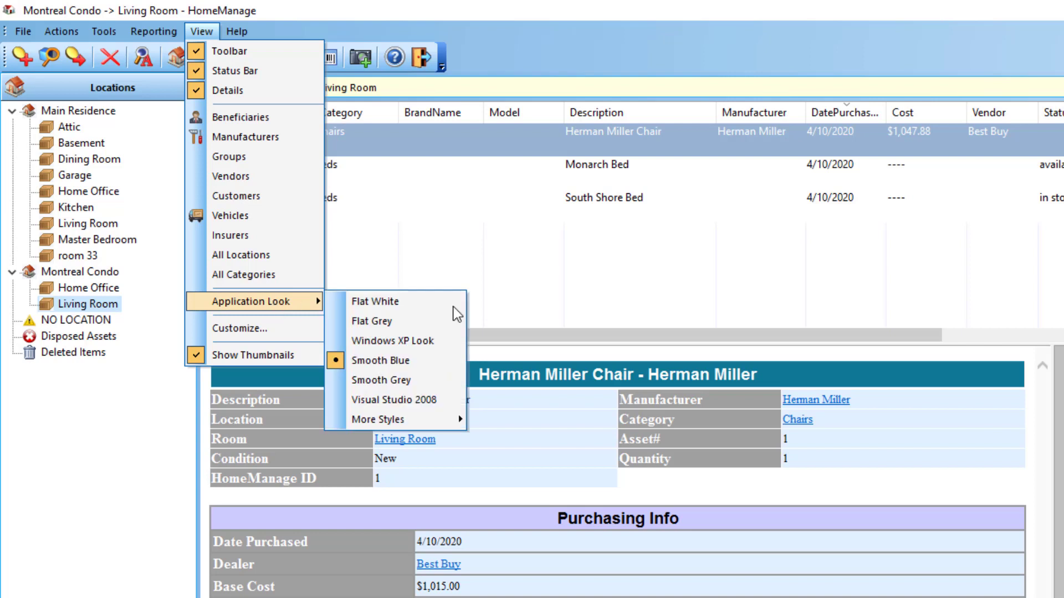
pyautogui.moveTo(403, 361)
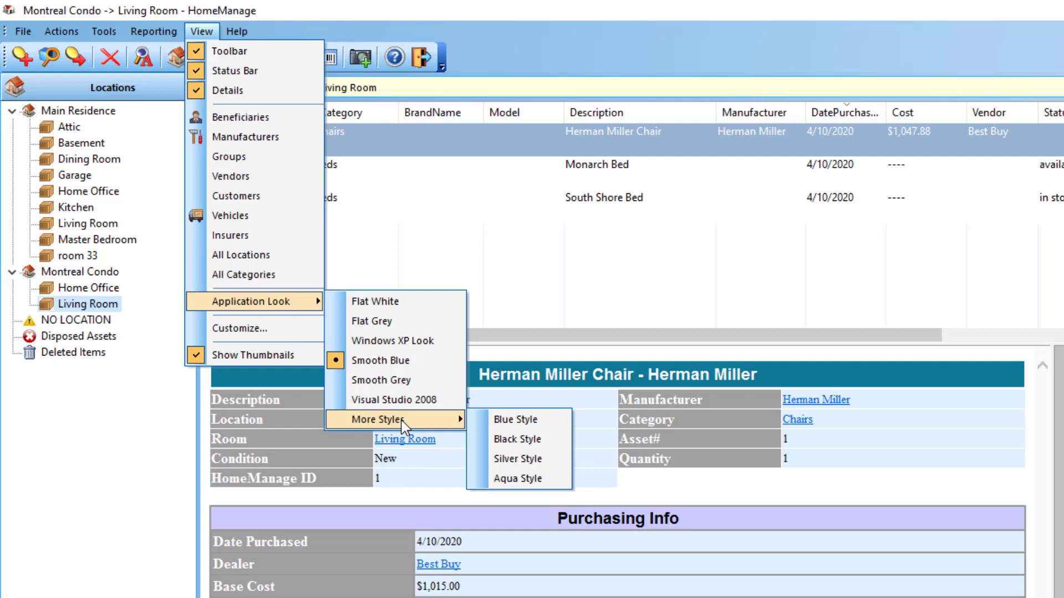
pyautogui.moveTo(522, 439)
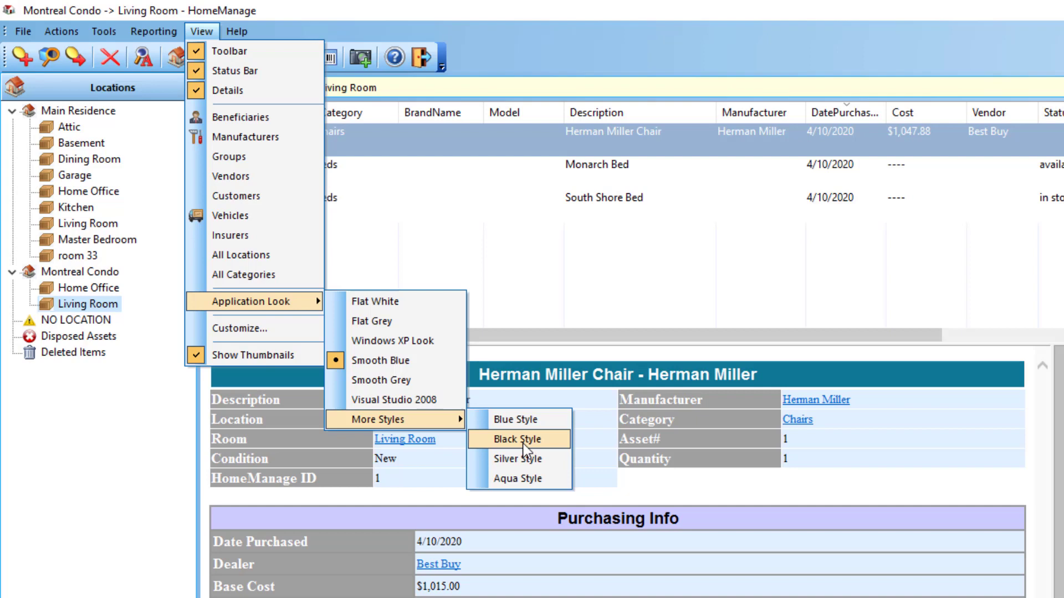
pyautogui.click(520, 439)
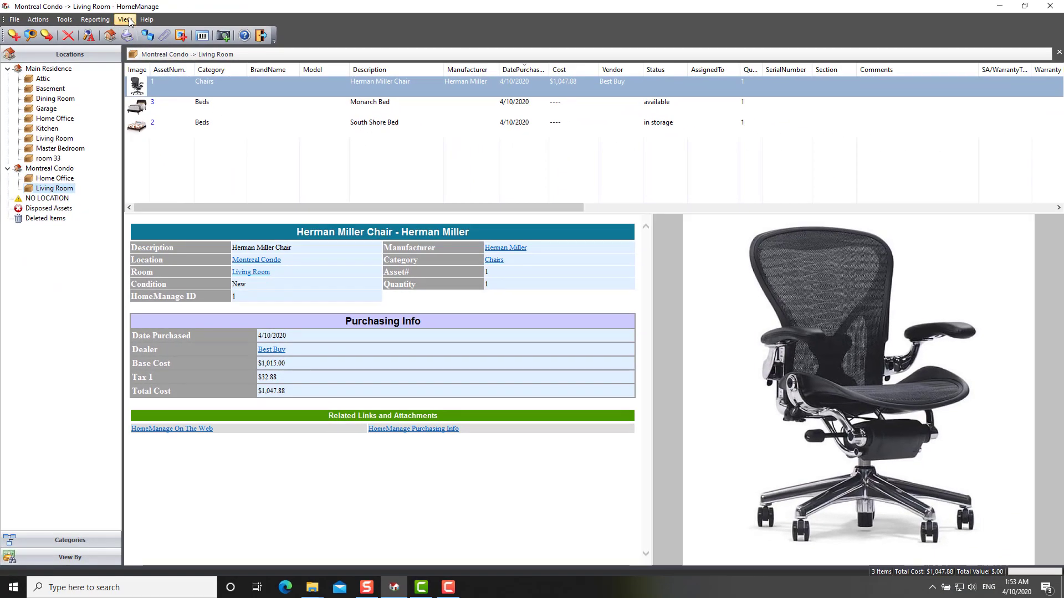
# Step: Review the Customize dialog's toolbar, keyboard shortcut (database backup) and menu settings
pyautogui.click(124, 19)
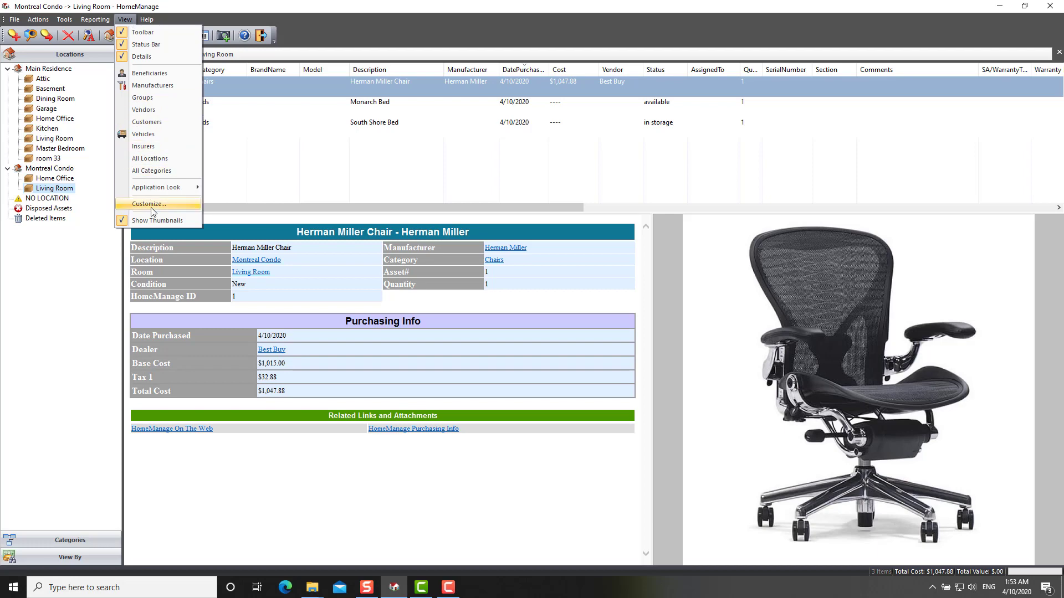
pyautogui.click(148, 204)
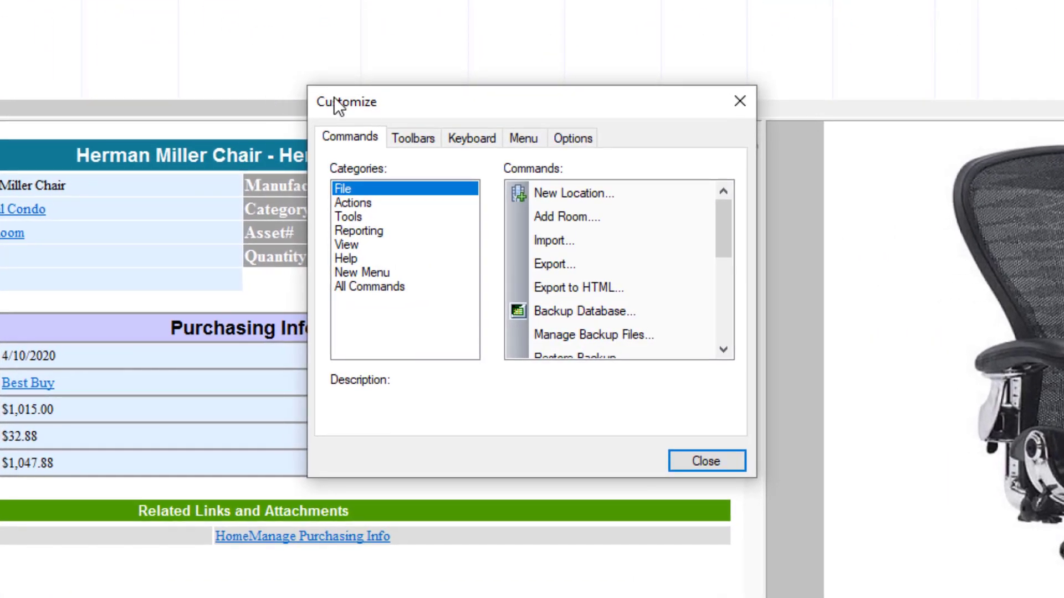
pyautogui.moveTo(375, 92)
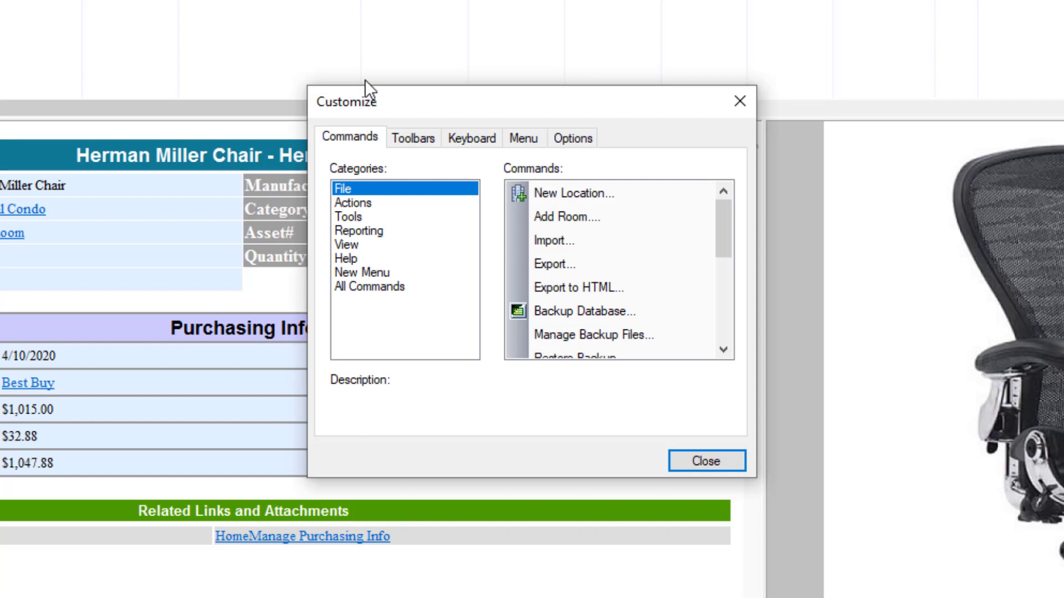
pyautogui.click(412, 139)
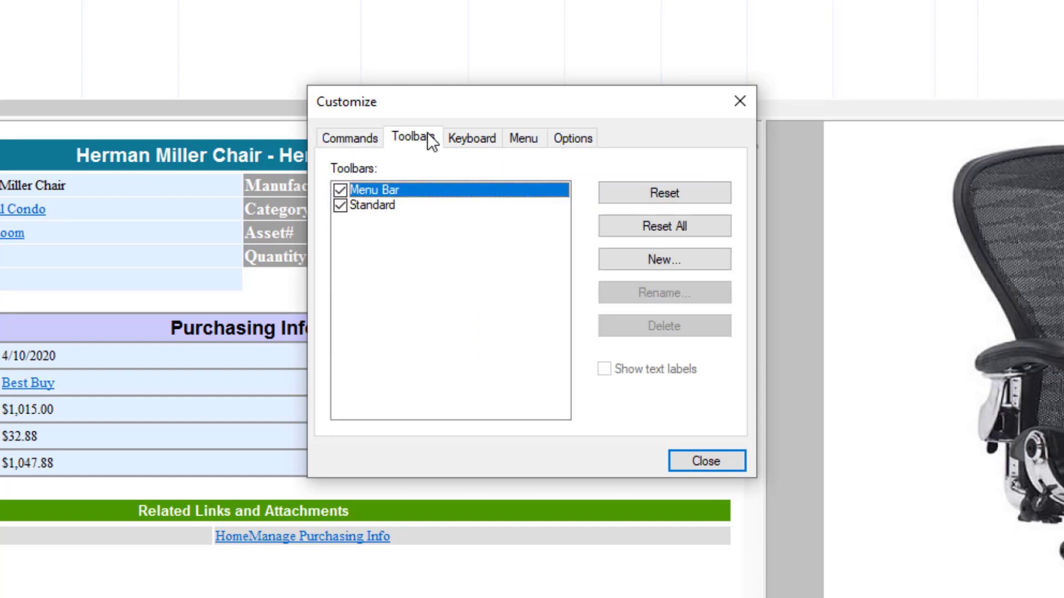
pyautogui.click(471, 138)
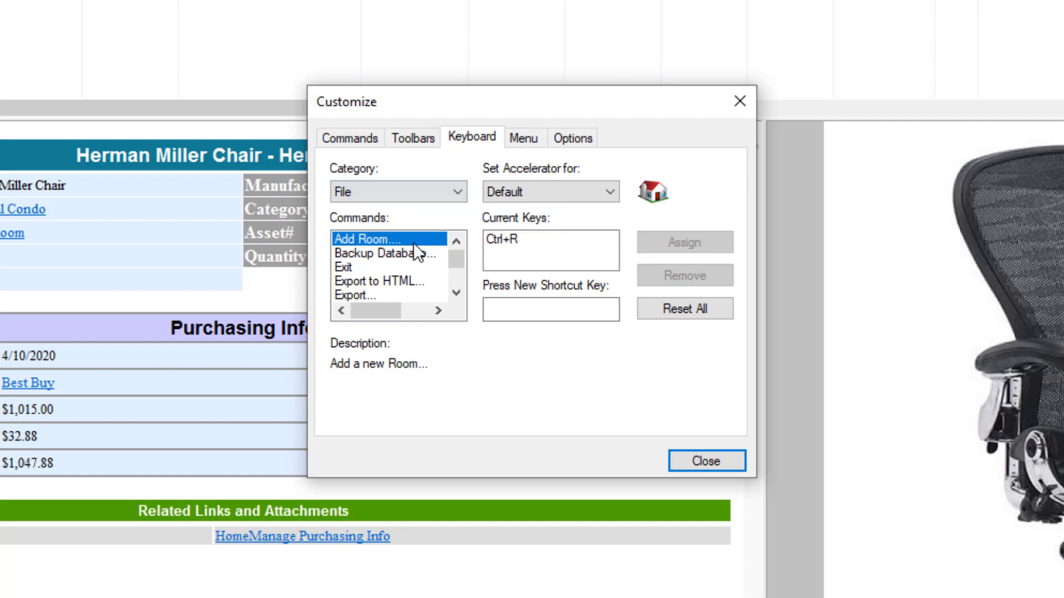
pyautogui.moveTo(383, 256)
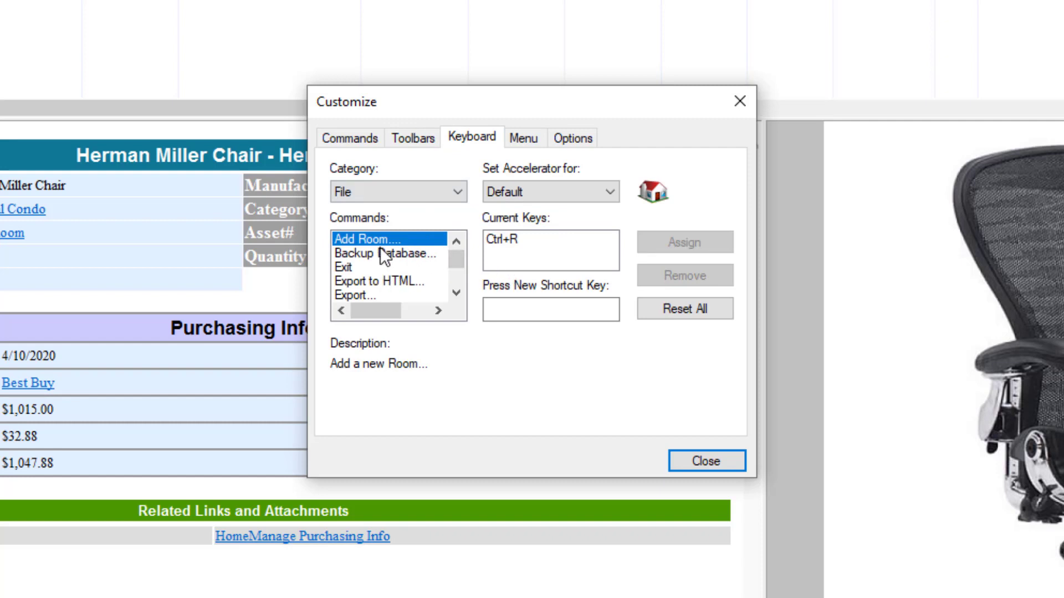
pyautogui.click(387, 254)
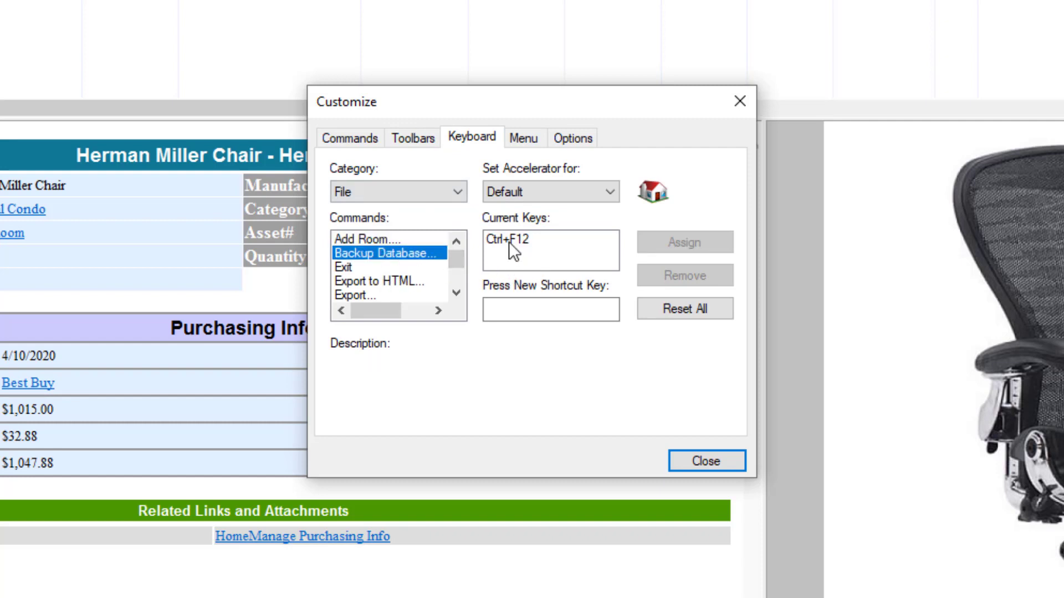
pyautogui.moveTo(432, 238)
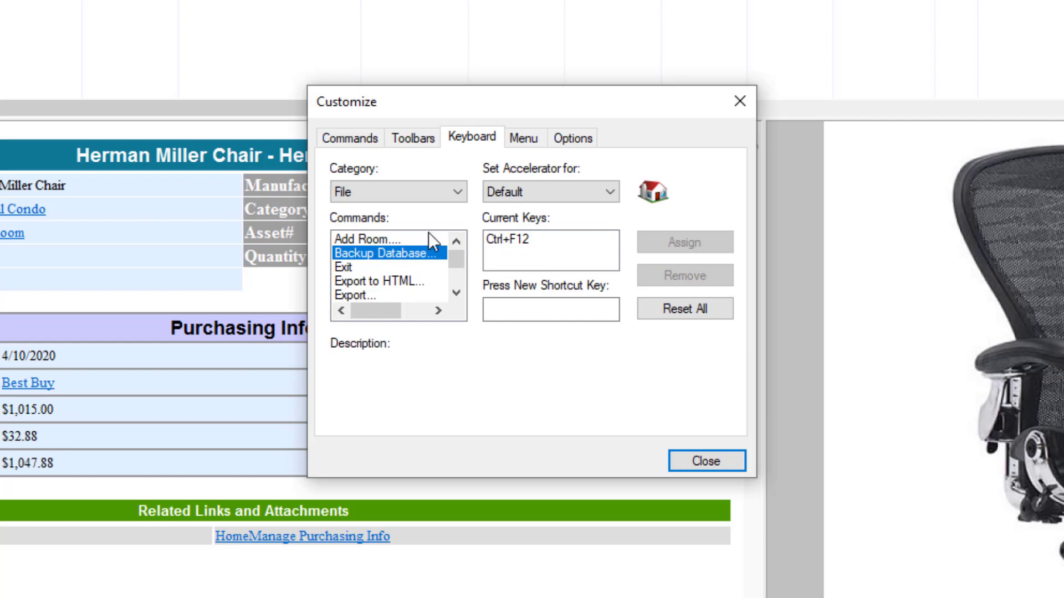
pyautogui.click(522, 138)
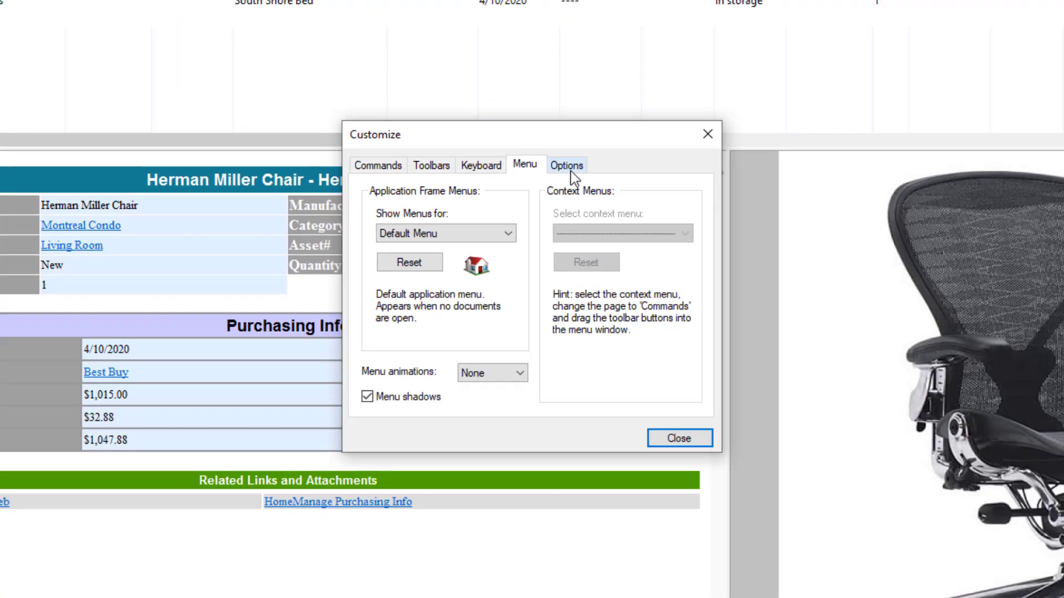
# Step: Try Large Icons in the Options tab, revert to small icons, and close Customize
pyautogui.click(565, 165)
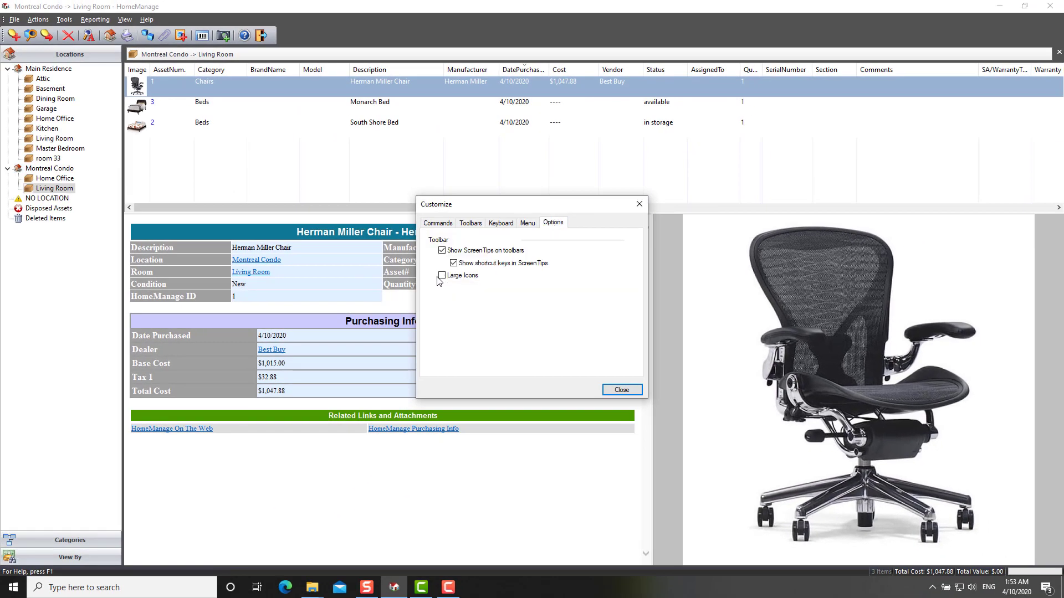
pyautogui.click(441, 275)
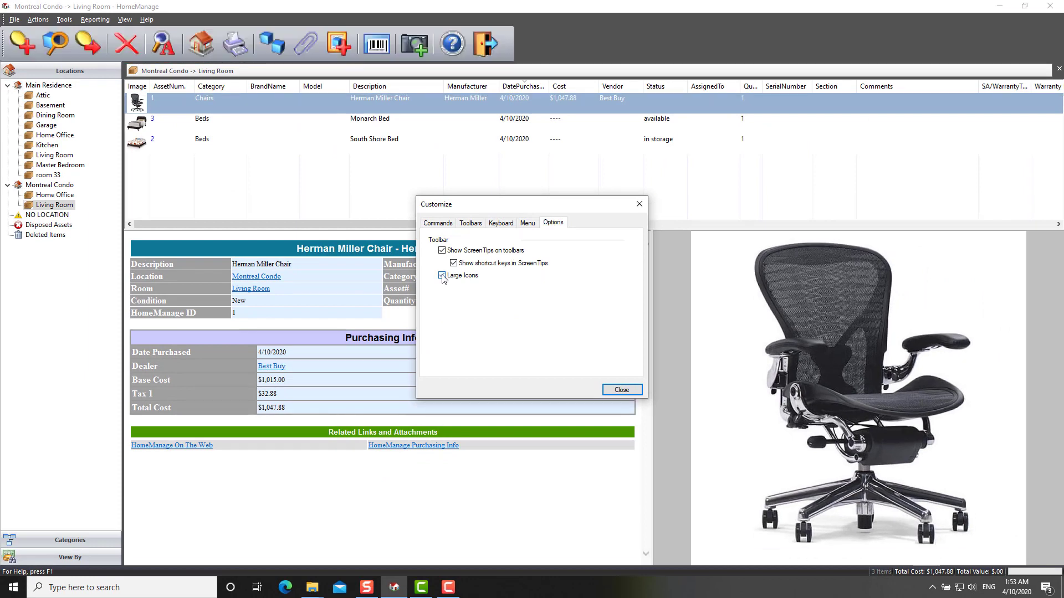
pyautogui.click(442, 275)
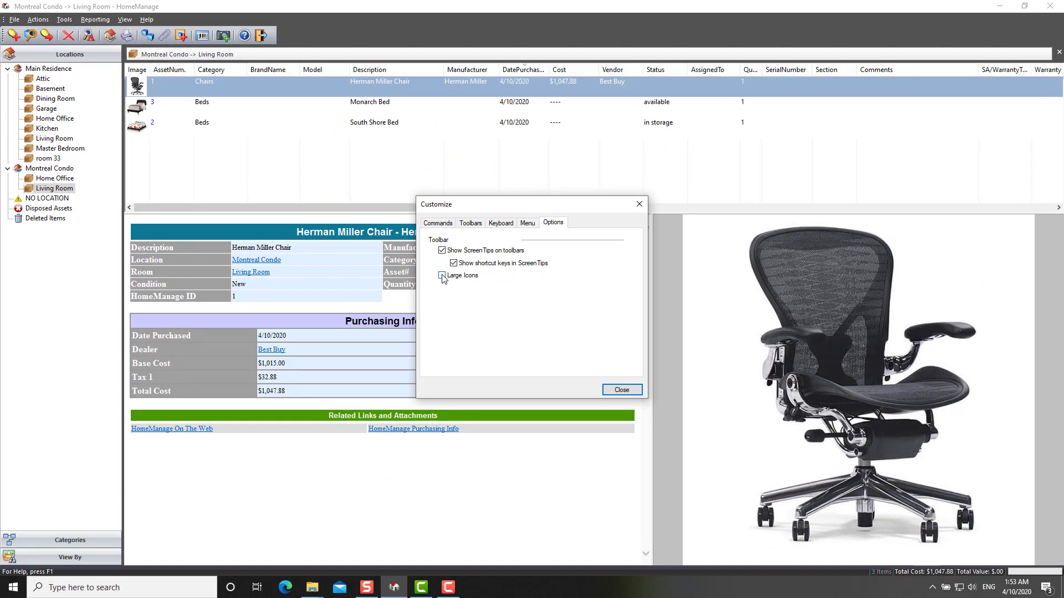
pyautogui.click(442, 274)
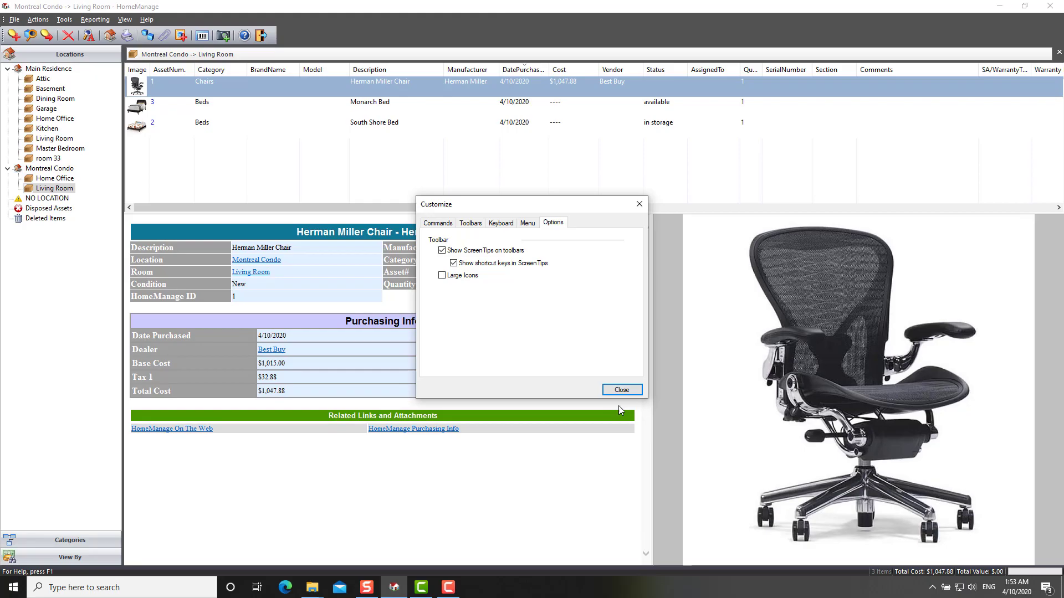
pyautogui.click(620, 390)
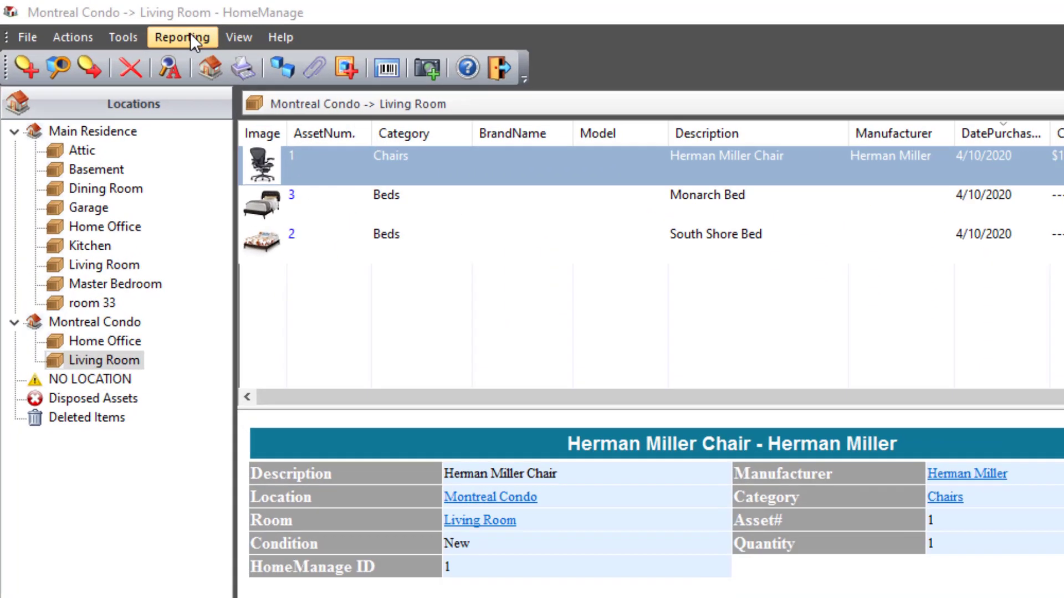
pyautogui.click(182, 37)
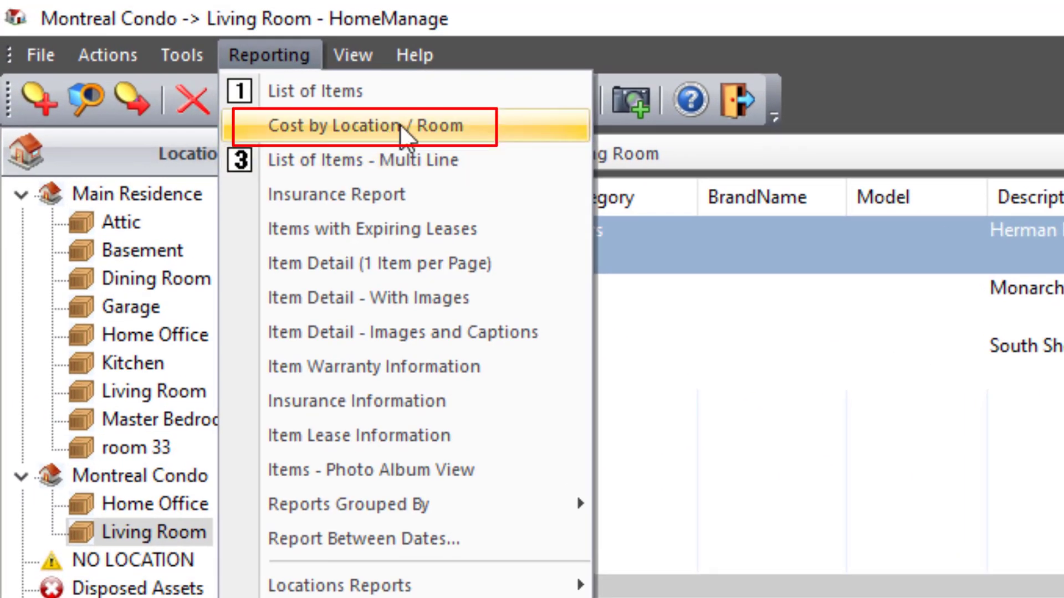
pyautogui.click(338, 125)
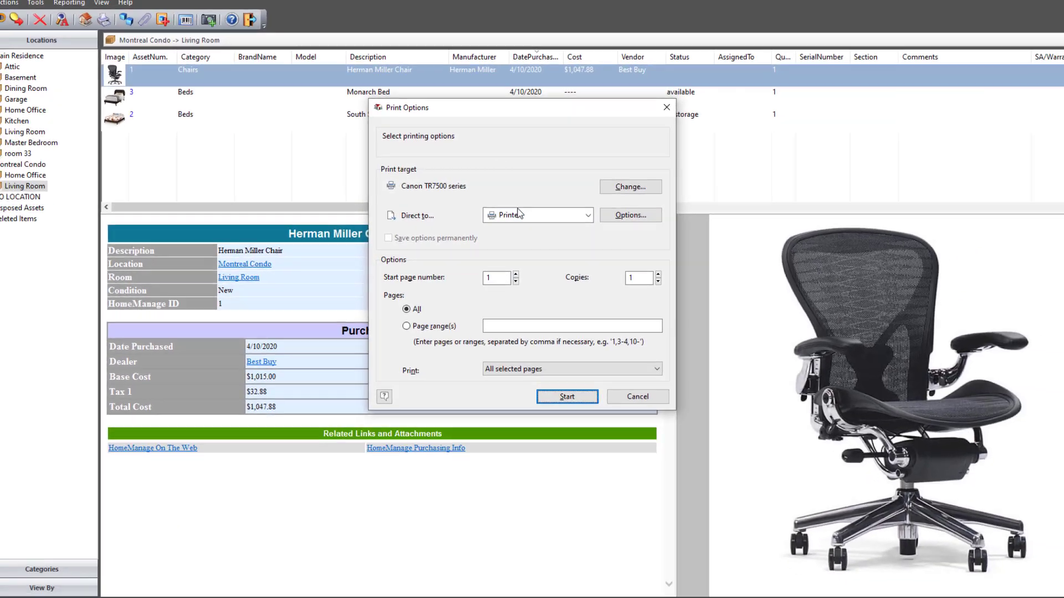
pyautogui.click(572, 215)
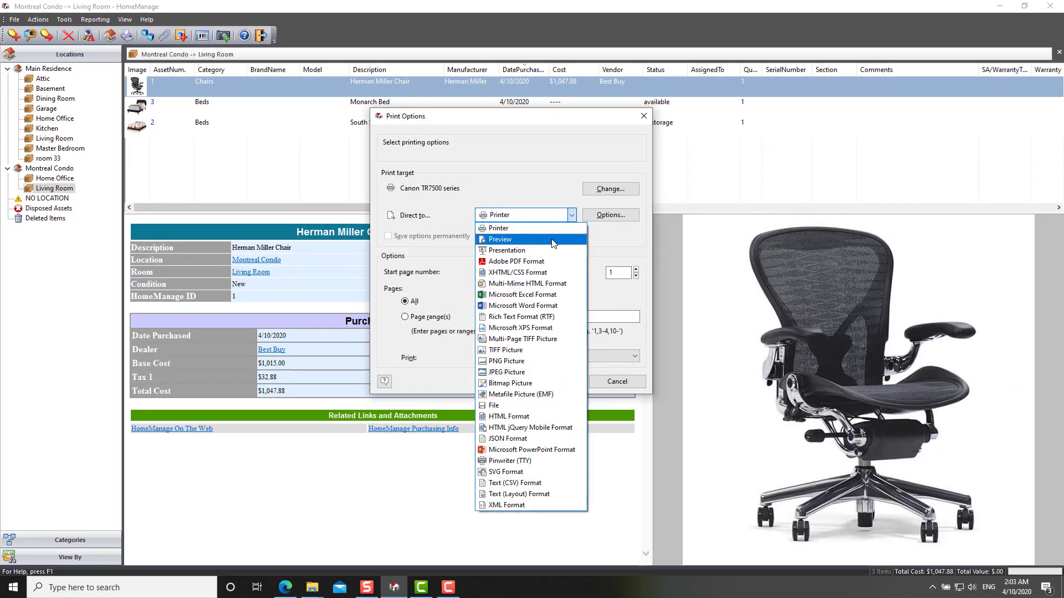
pyautogui.click(499, 239)
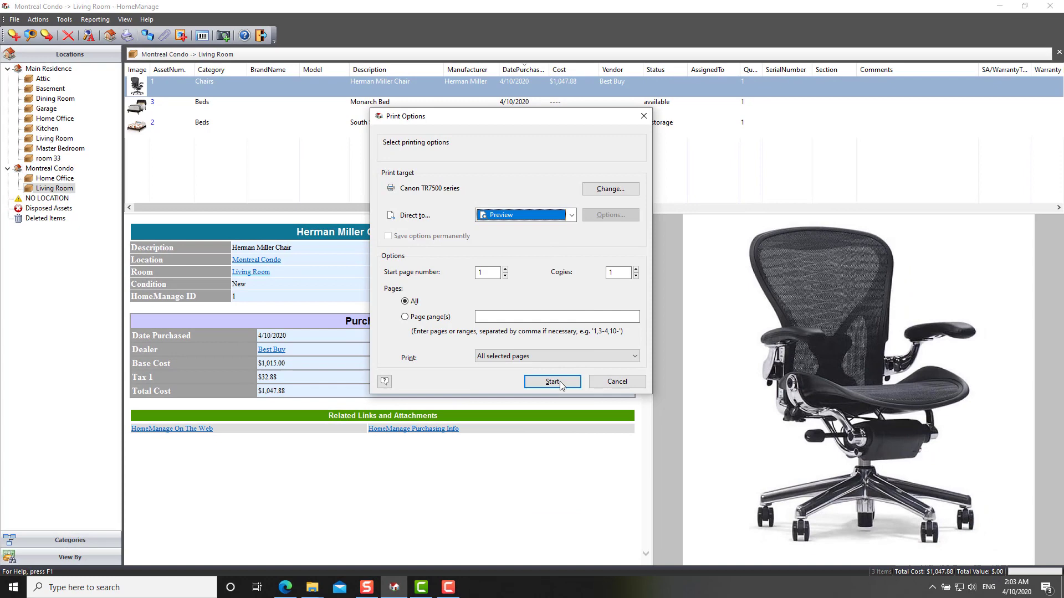
pyautogui.click(552, 381)
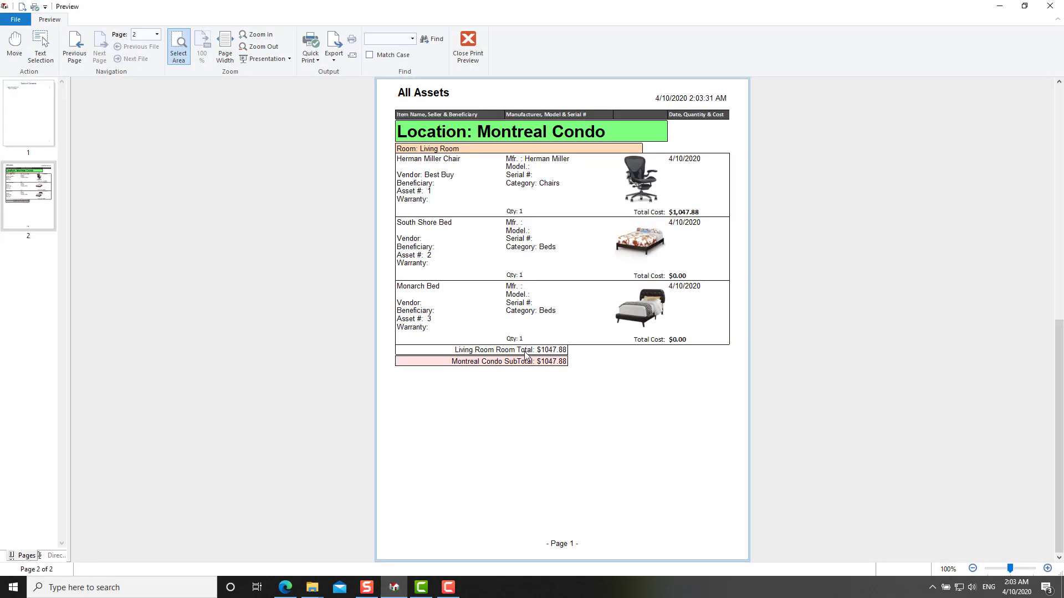
pyautogui.moveTo(332, 308)
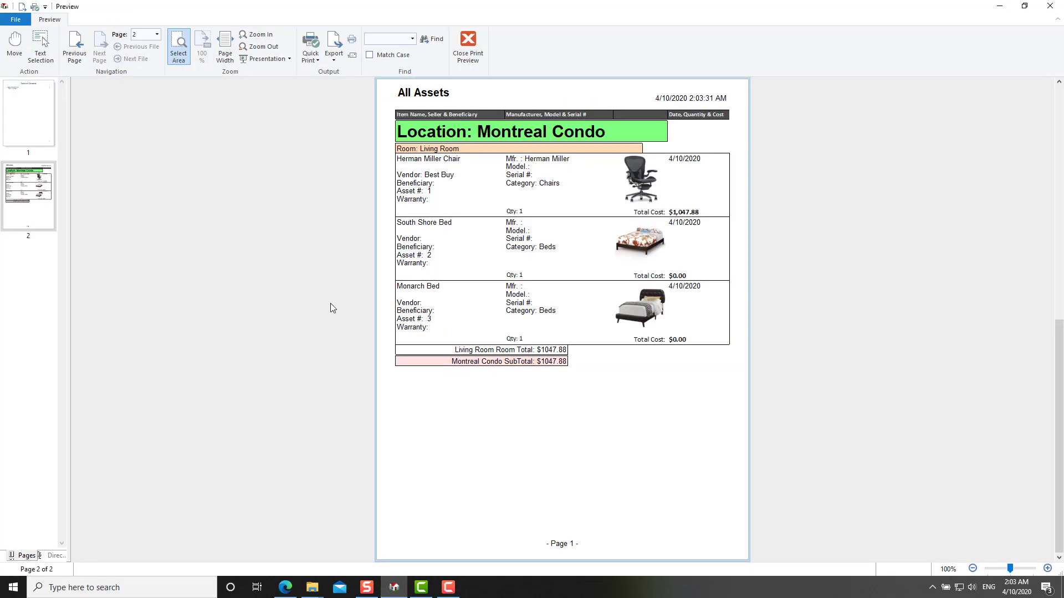
pyautogui.moveTo(396, 278)
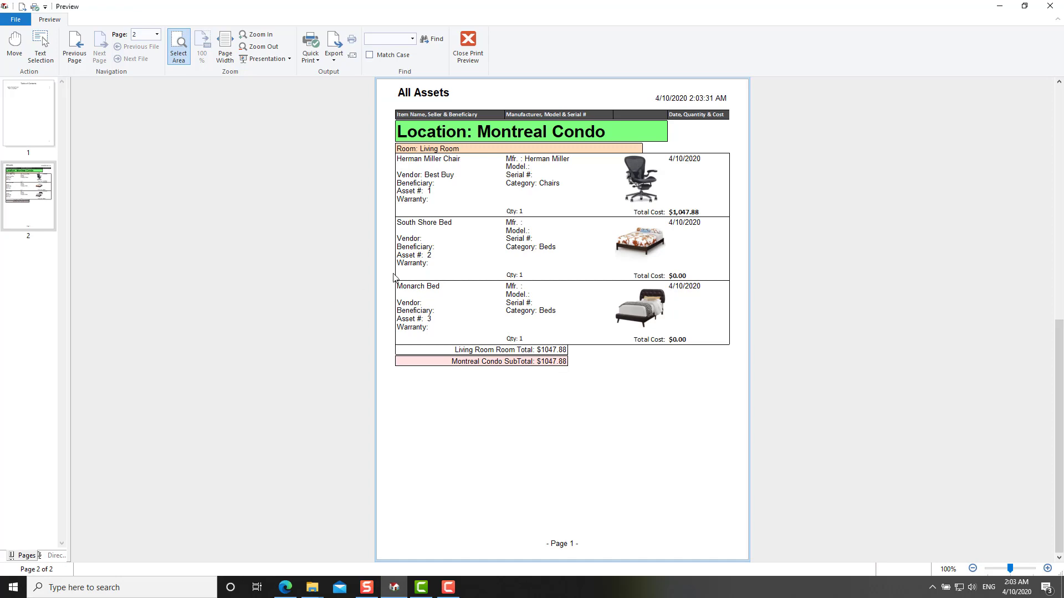
pyautogui.moveTo(658, 198)
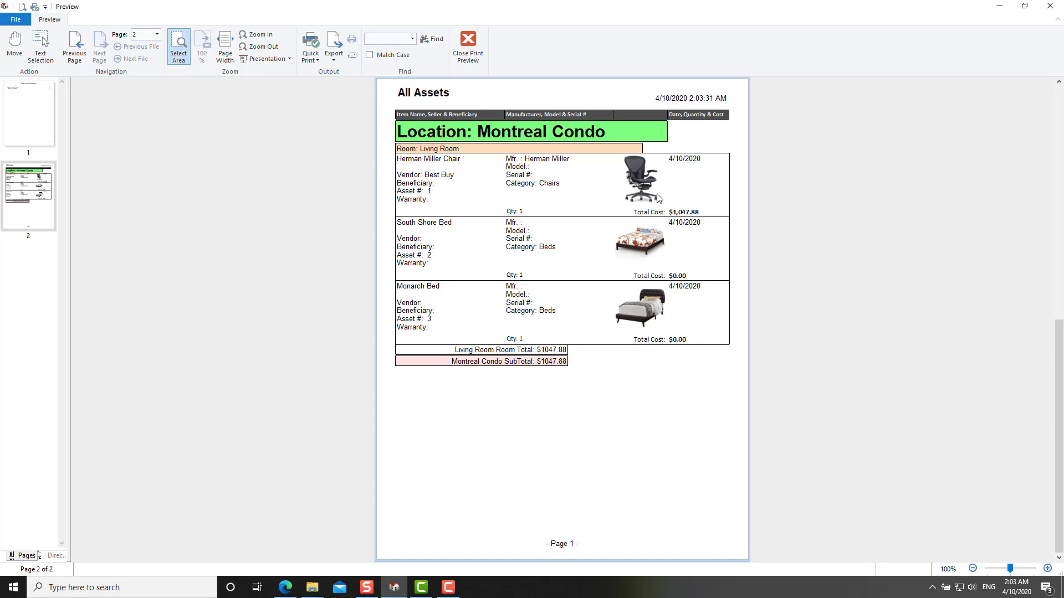
pyautogui.moveTo(681, 214)
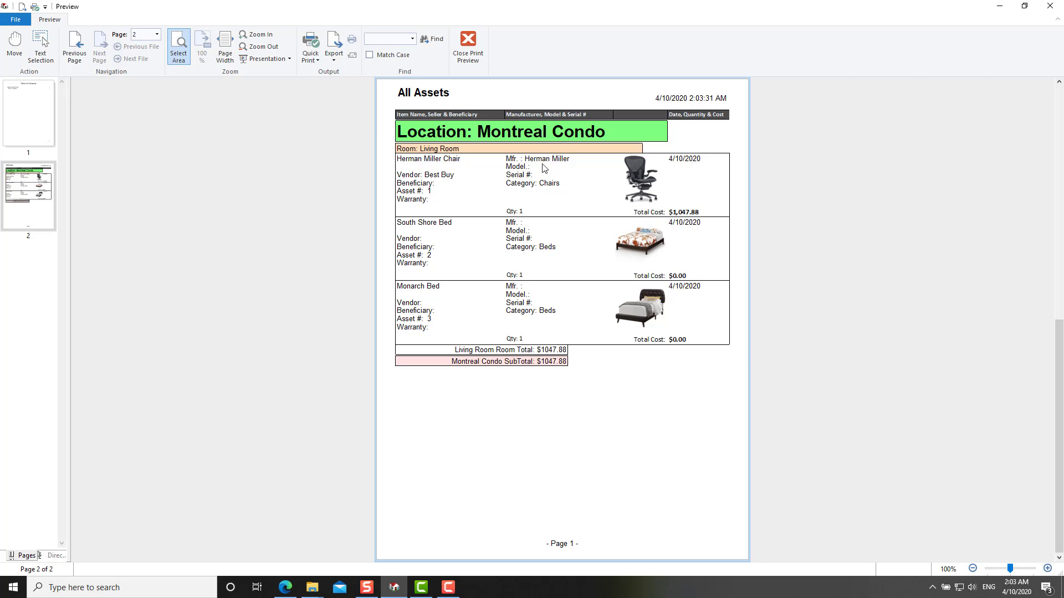
pyautogui.moveTo(459, 182)
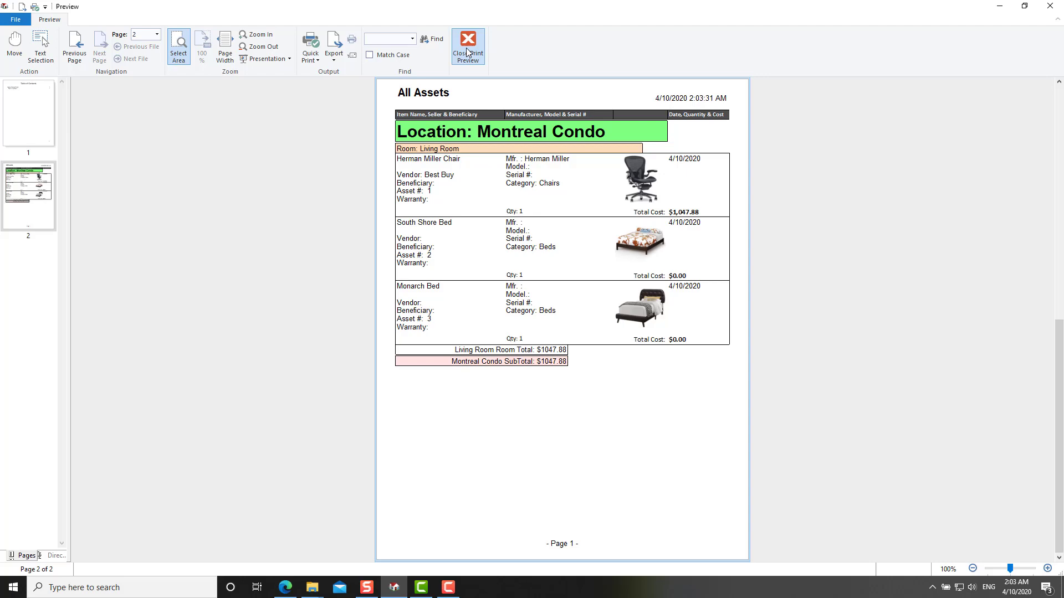
pyautogui.click(468, 46)
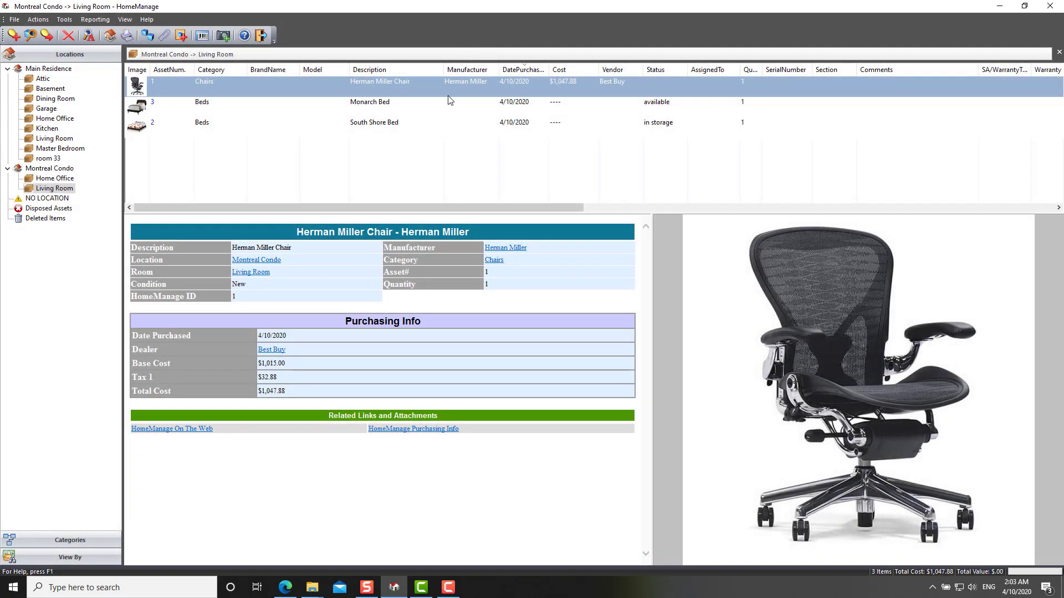
pyautogui.click(284, 588)
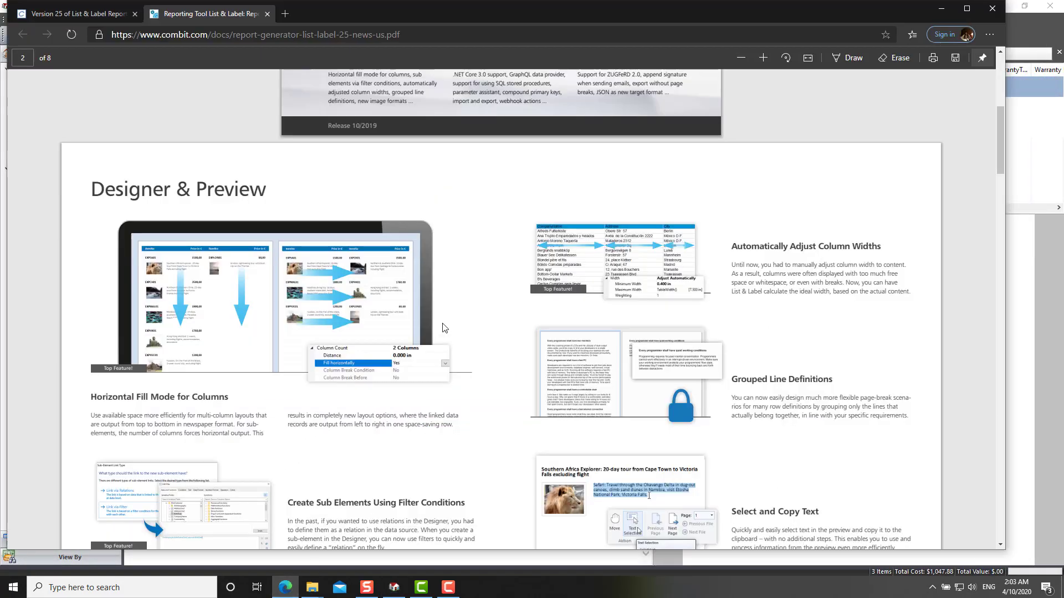
pyautogui.moveTo(326, 272)
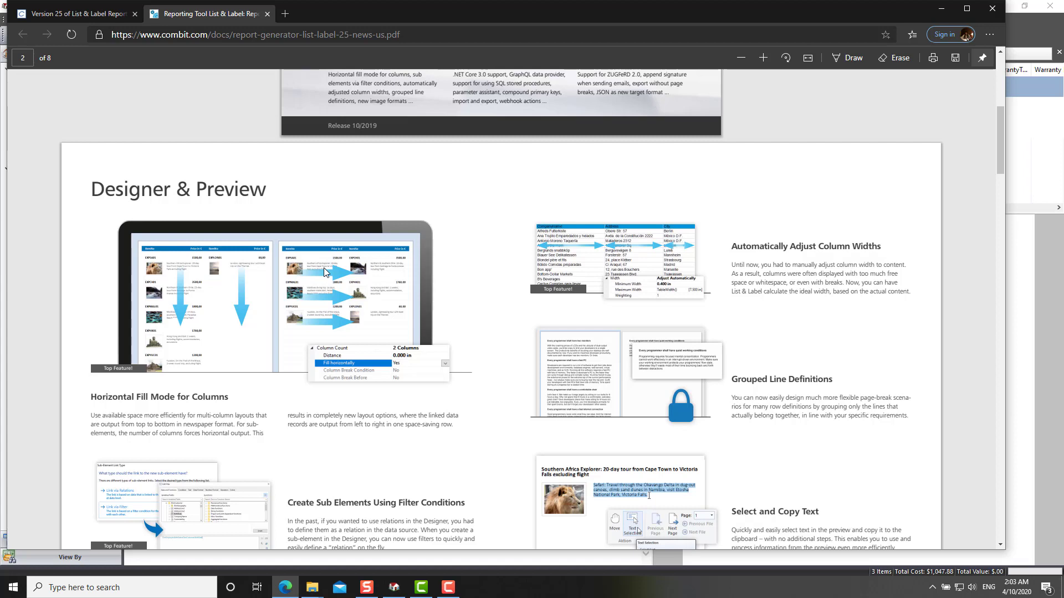
pyautogui.moveTo(390, 254)
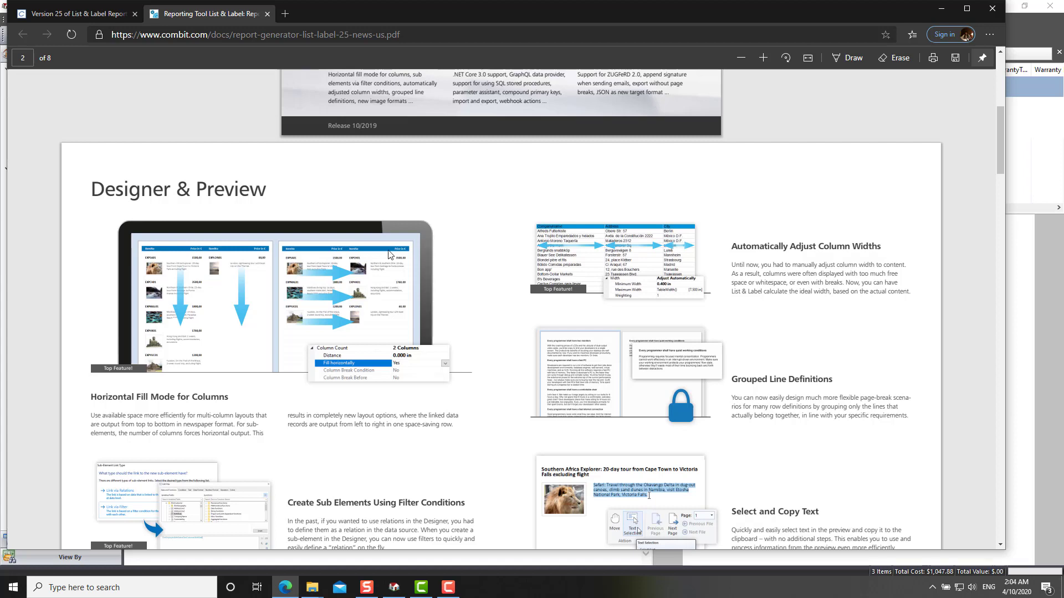
# Step: Scroll the List & Label 25 PDF from page 3 to the Export section on page 7
pyautogui.scroll(-3)
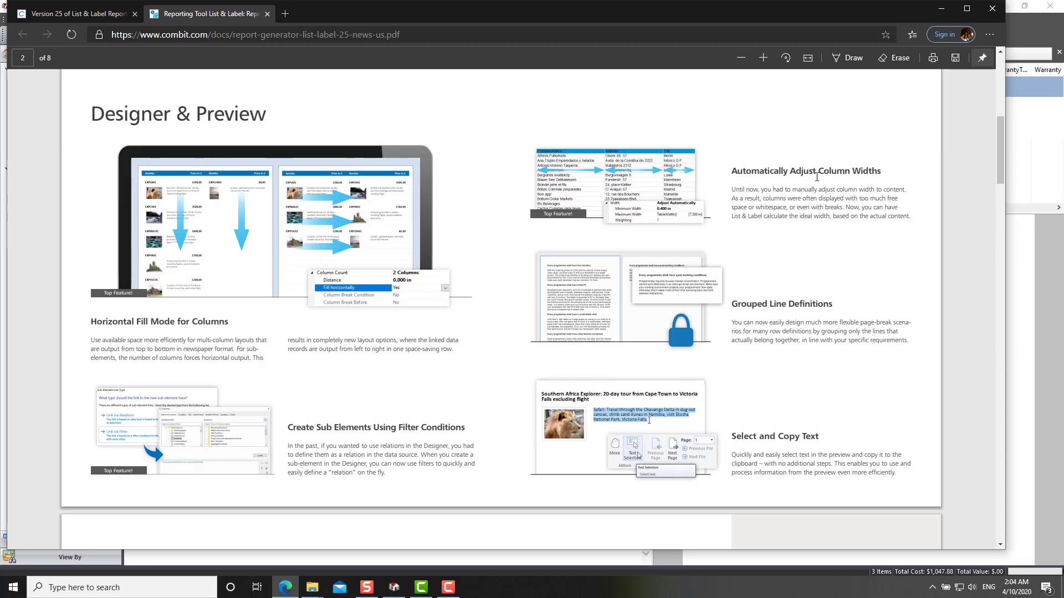
pyautogui.moveTo(808, 263)
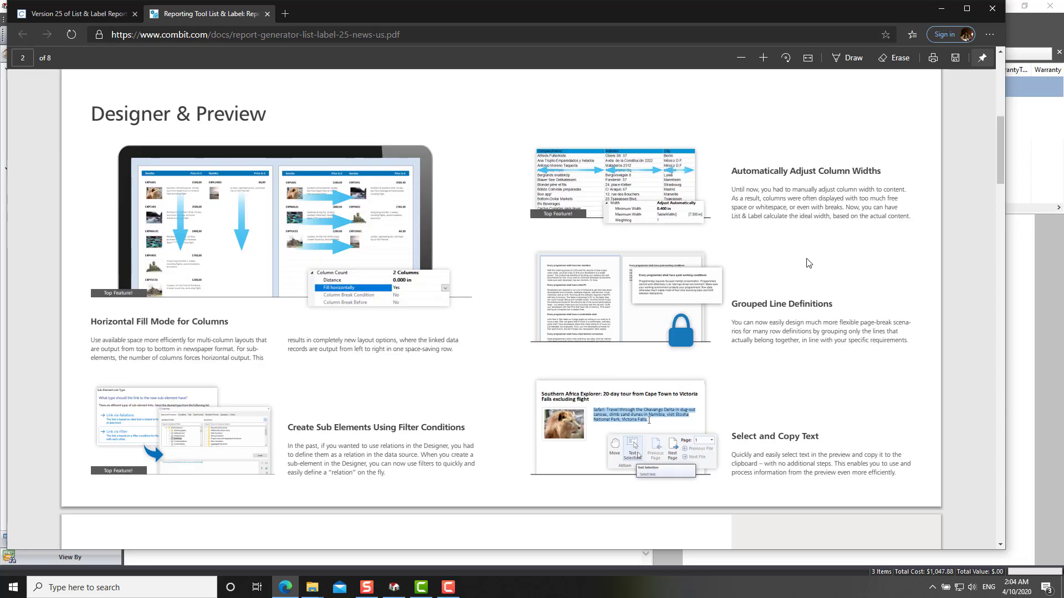
pyautogui.moveTo(529, 354)
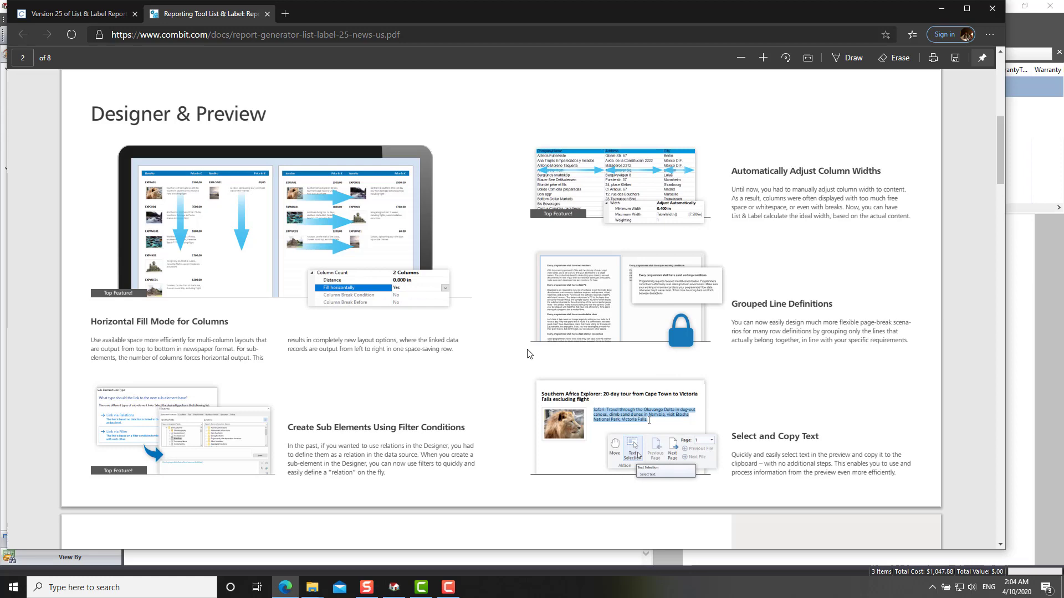
pyautogui.scroll(-3)
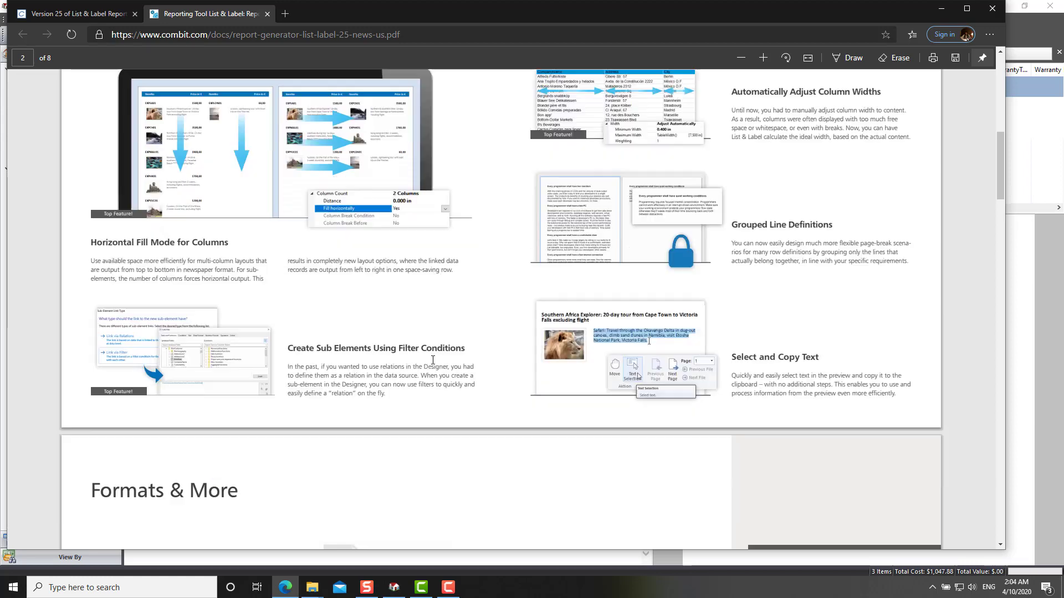
pyautogui.scroll(-3)
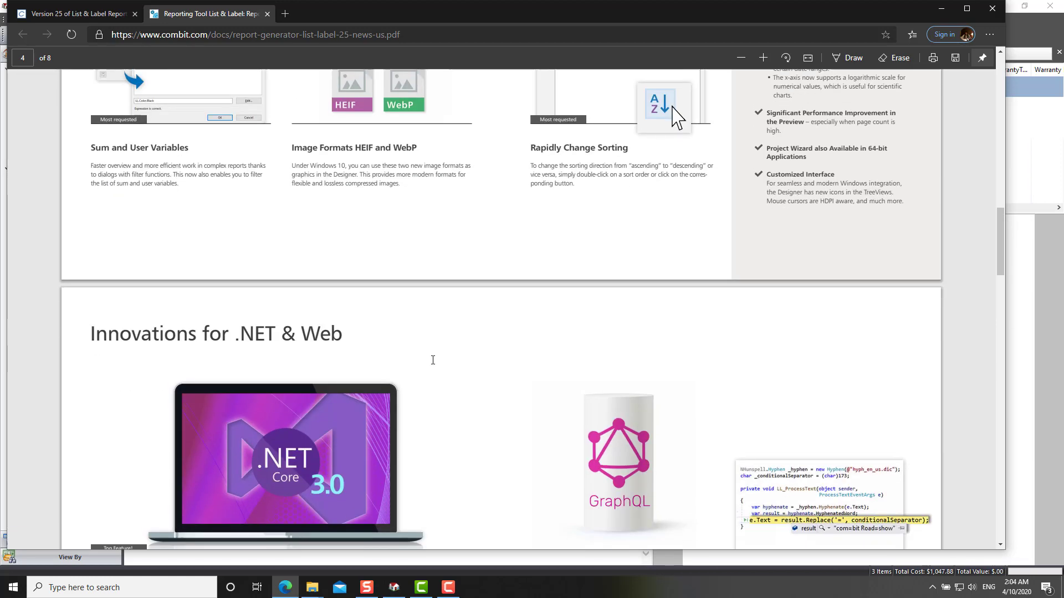
pyautogui.scroll(3)
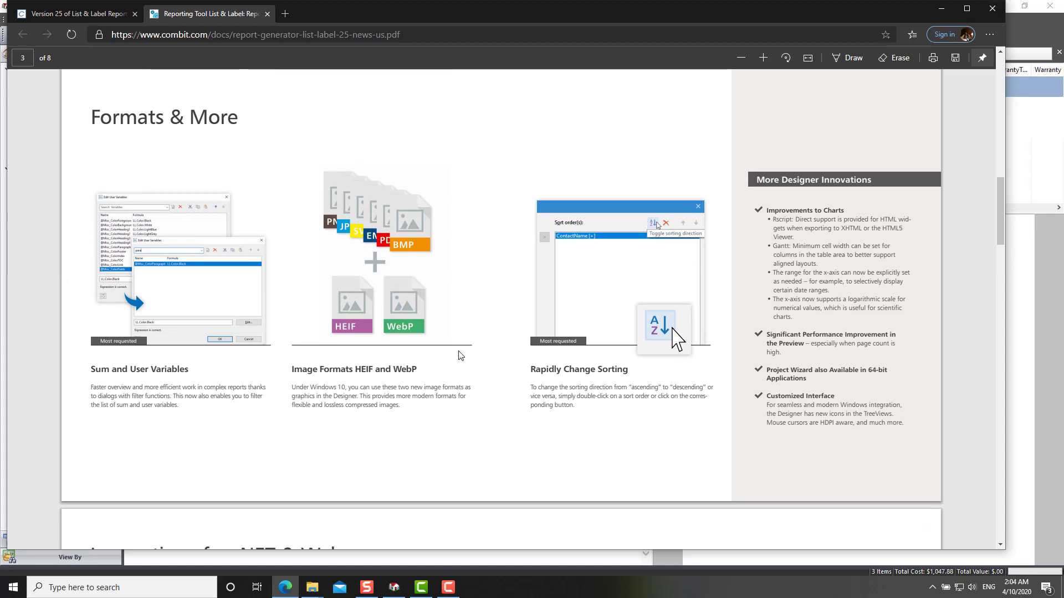
pyautogui.moveTo(609, 372)
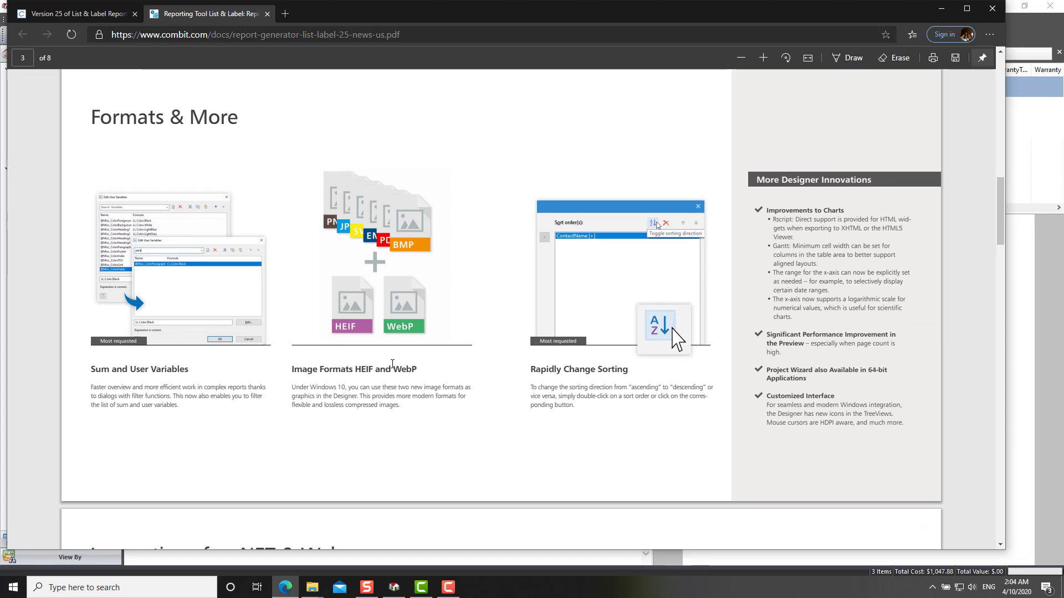
pyautogui.scroll(-3)
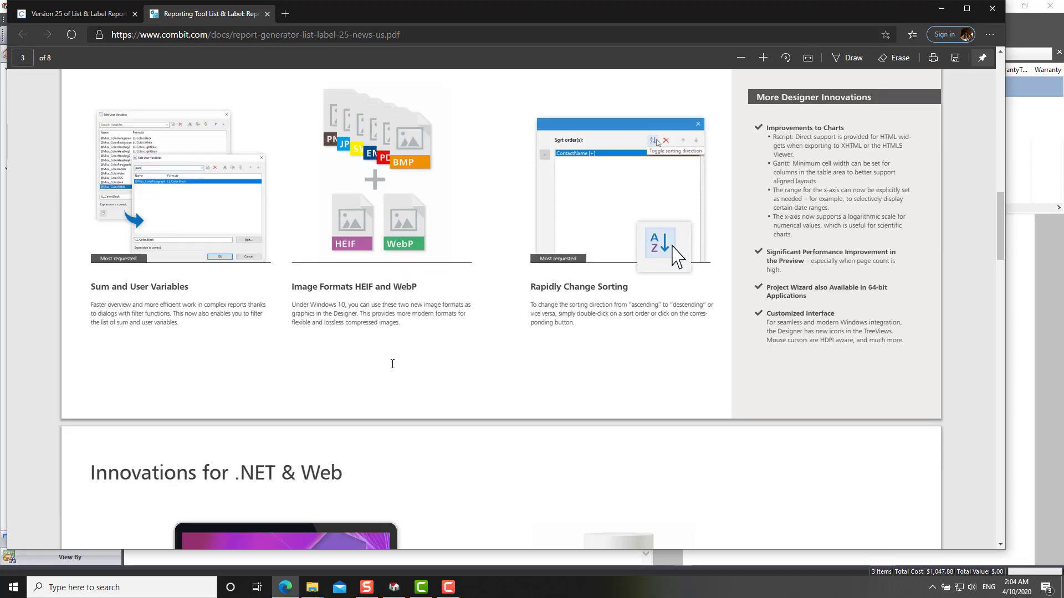
pyautogui.scroll(-3)
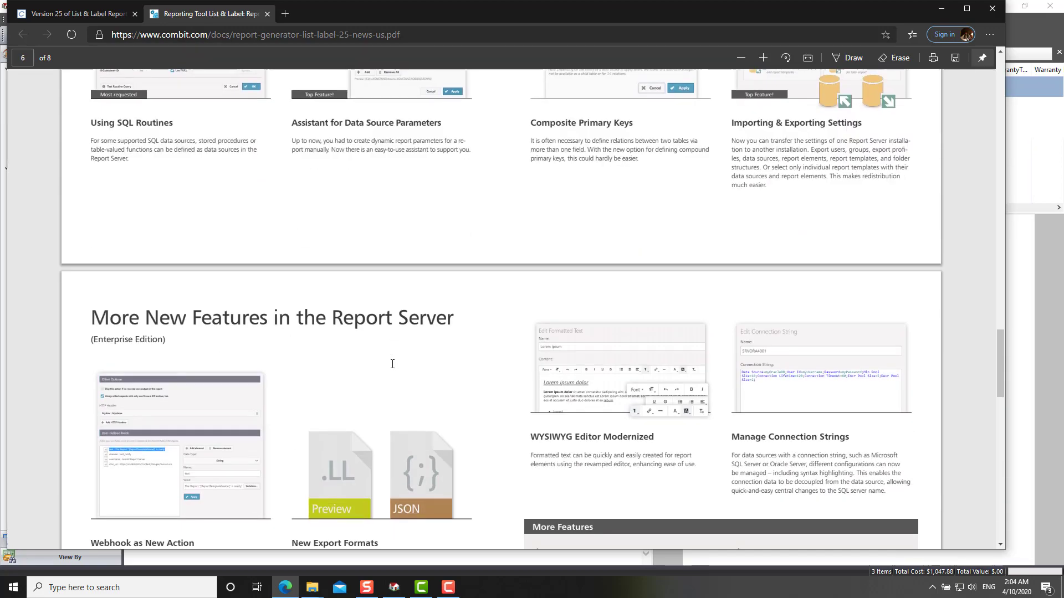
pyautogui.scroll(-3)
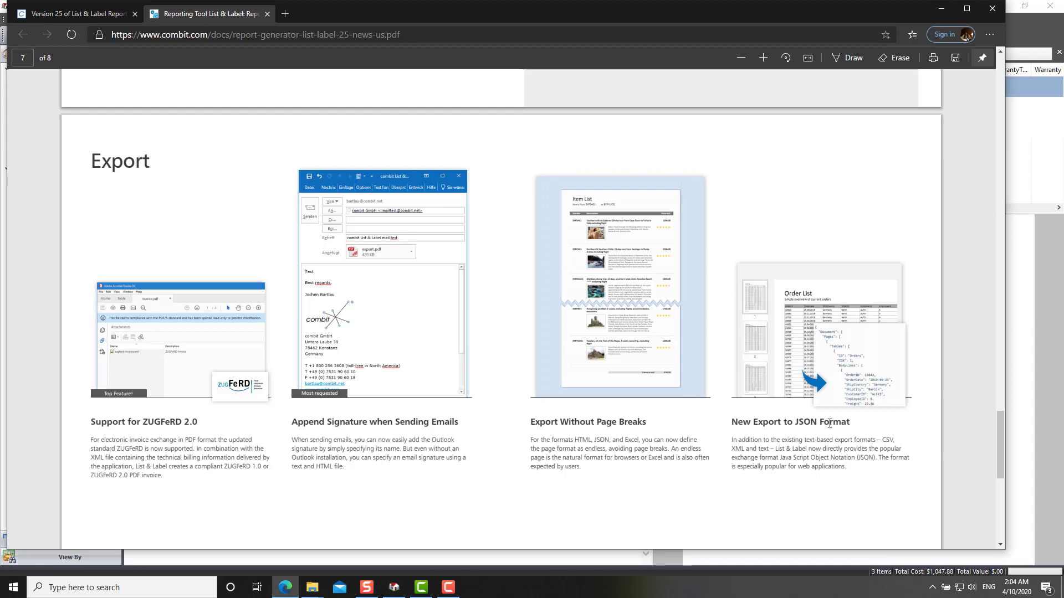
pyautogui.moveTo(687, 268)
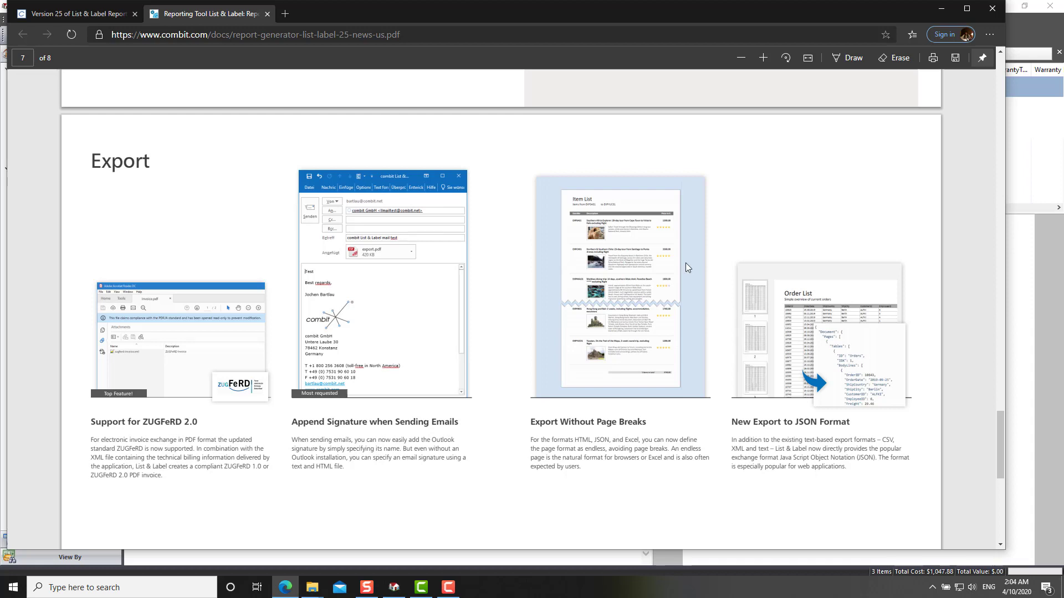
pyautogui.moveTo(532, 164)
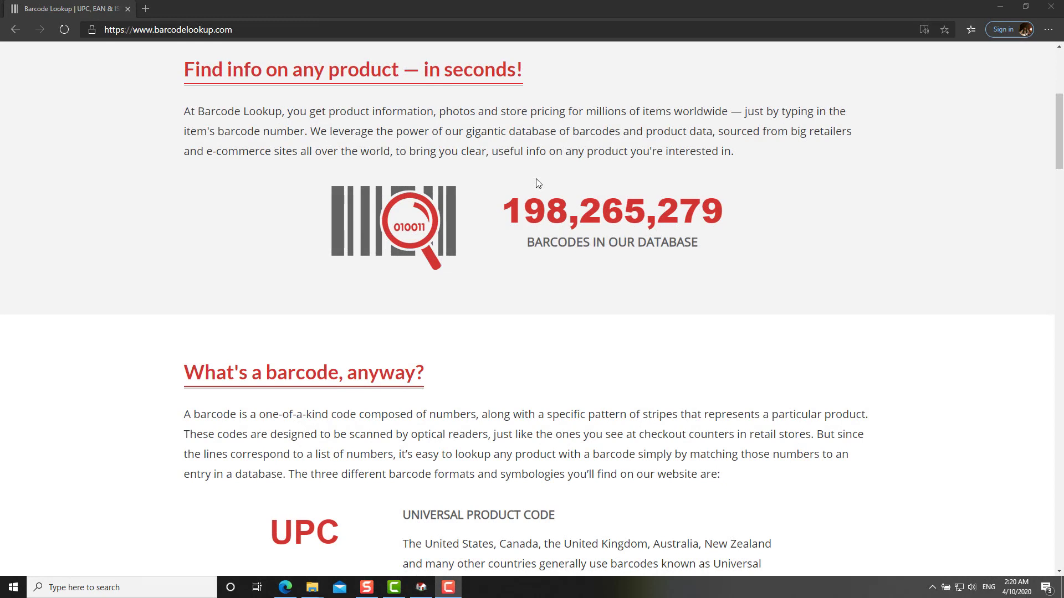
pyautogui.moveTo(347, 148)
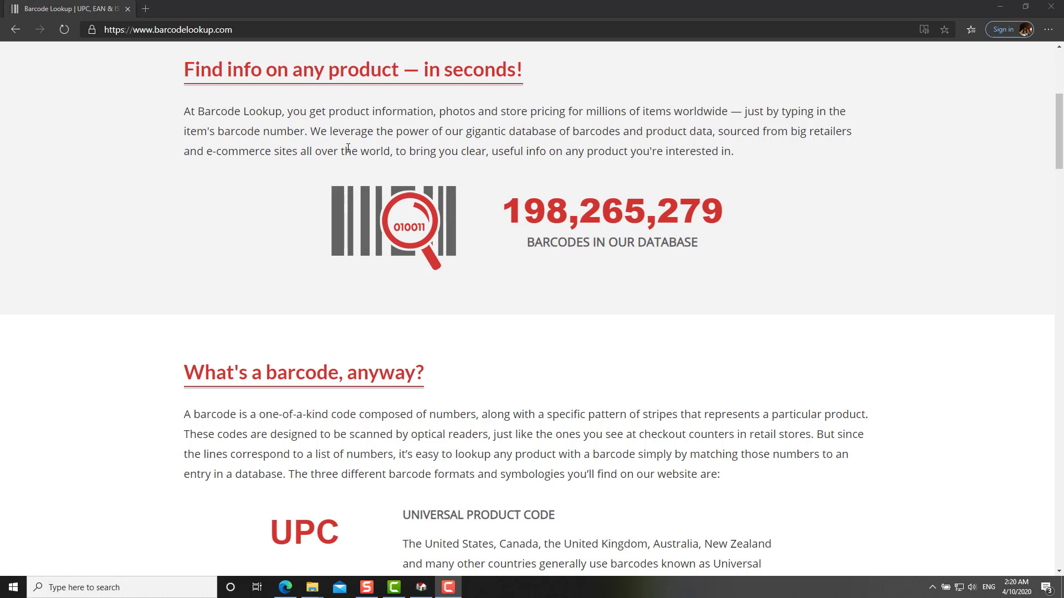
pyautogui.moveTo(211, 125)
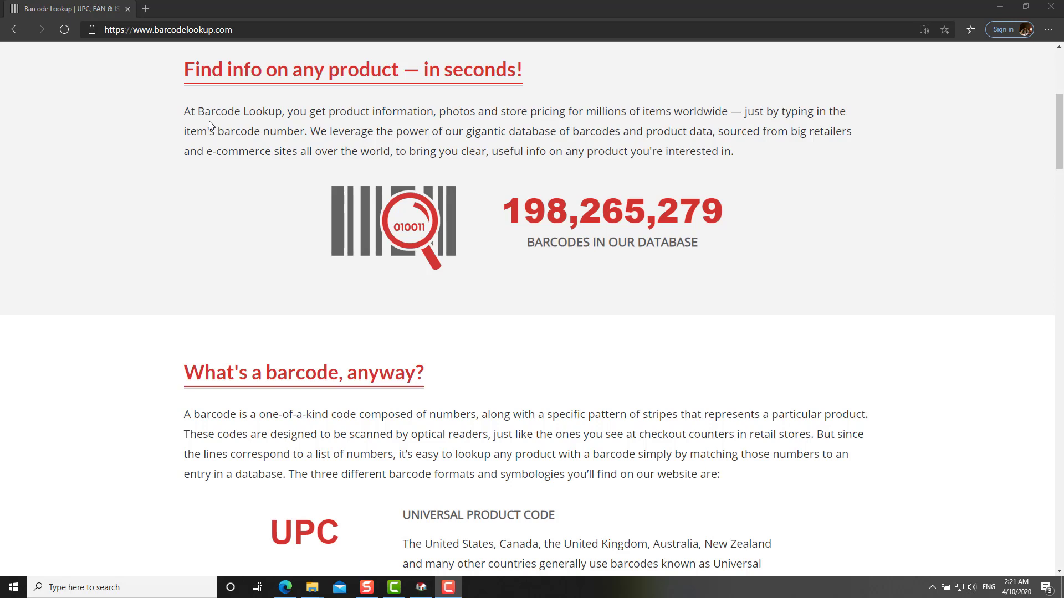
pyautogui.moveTo(319, 146)
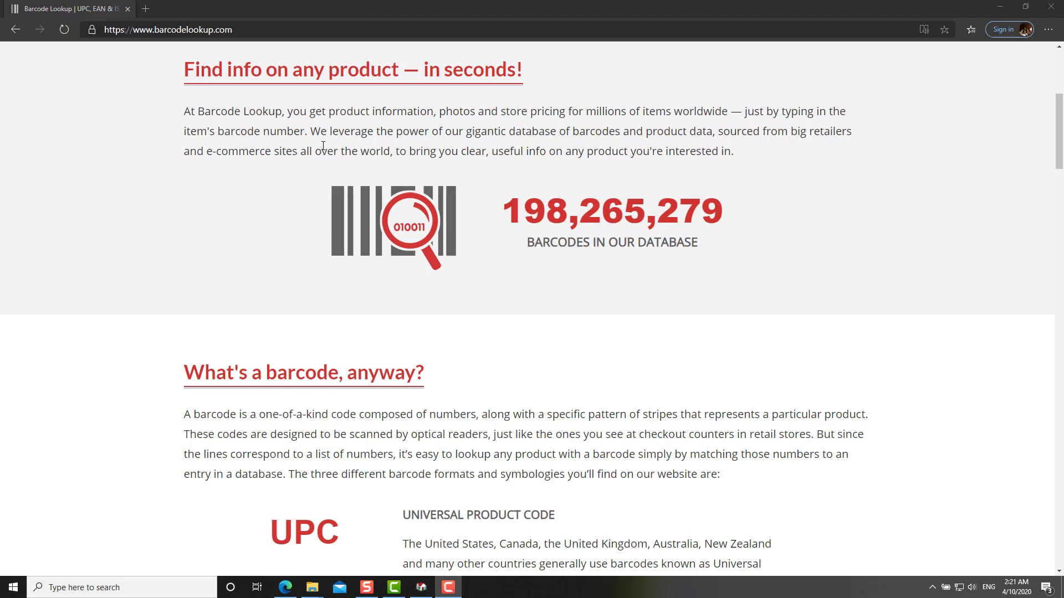
pyautogui.moveTo(551, 175)
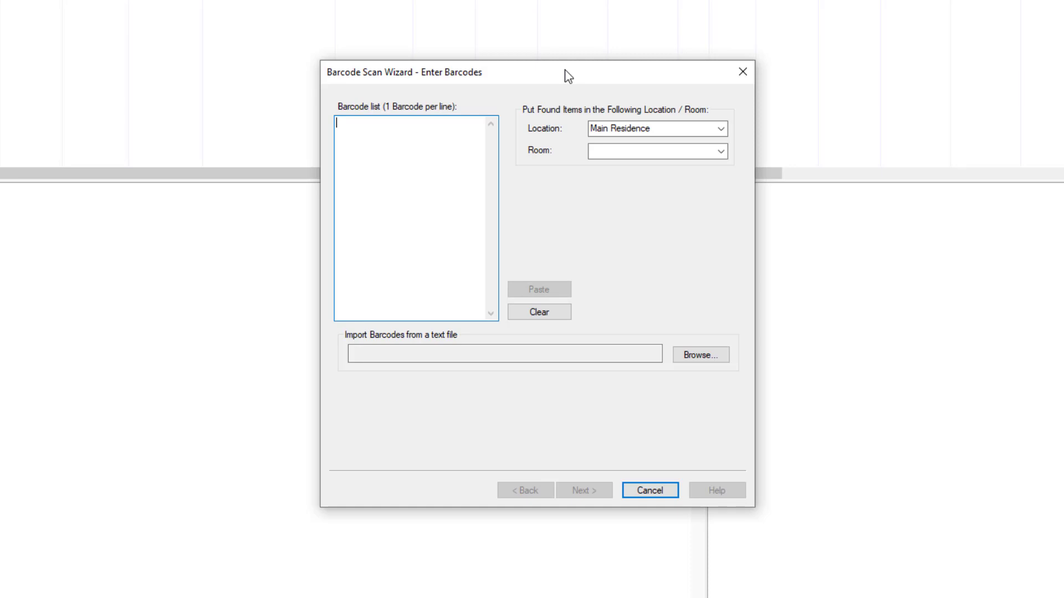
pyautogui.write('041540843245')
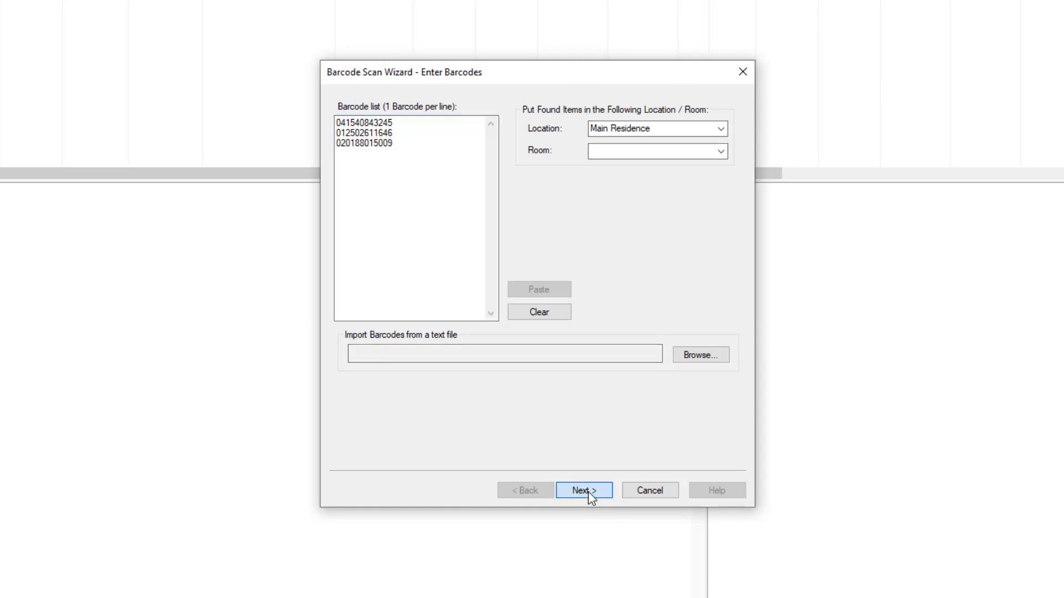
pyautogui.click(583, 490)
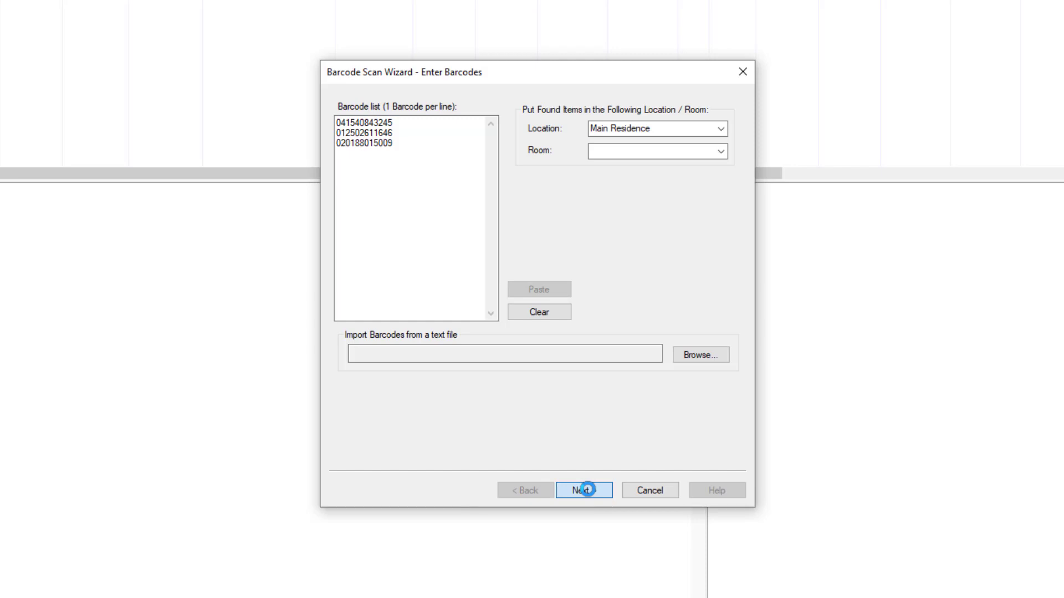
pyautogui.click(583, 490)
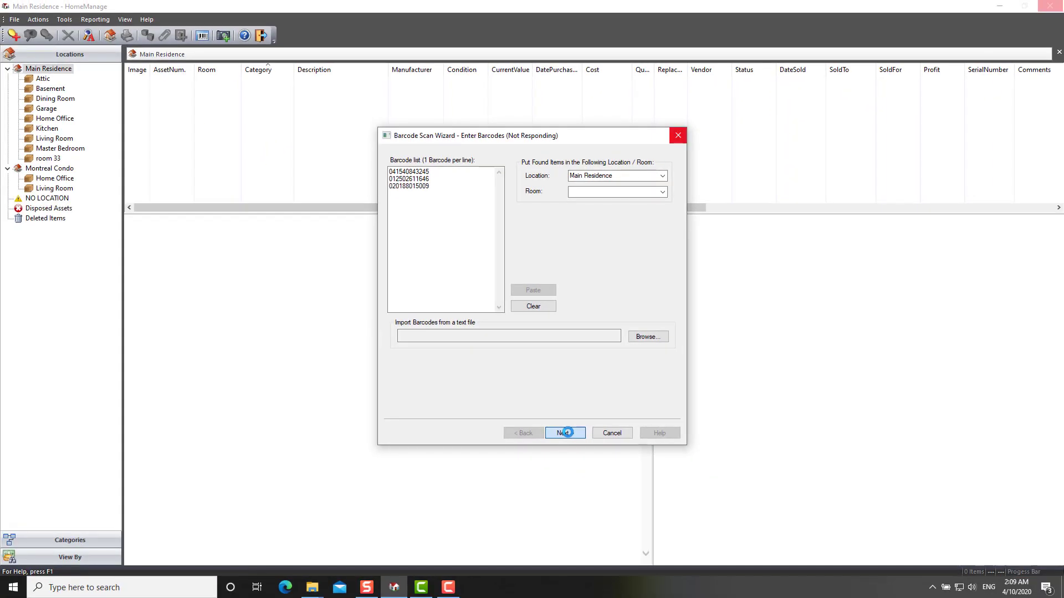
# Step: Review the scan results showing 3 found and 0 not found, then finish
pyautogui.click(564, 433)
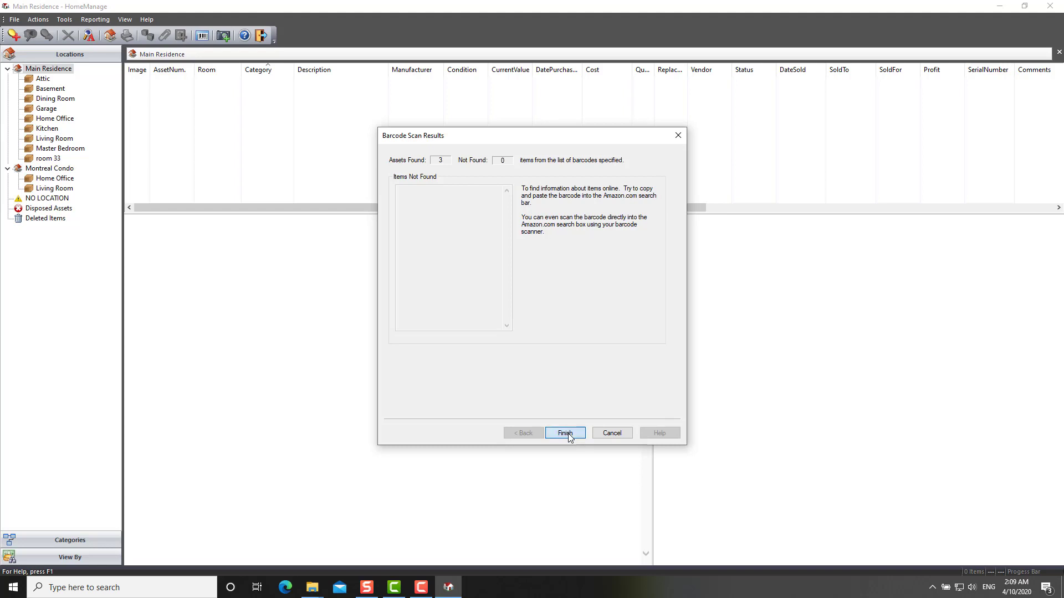
pyautogui.click(564, 433)
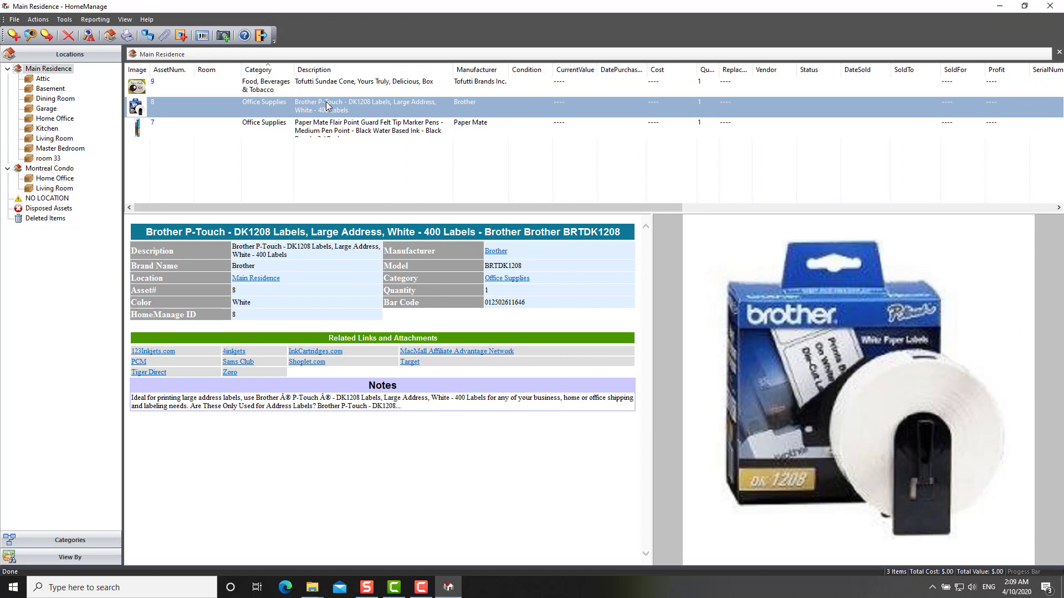
pyautogui.moveTo(333, 132)
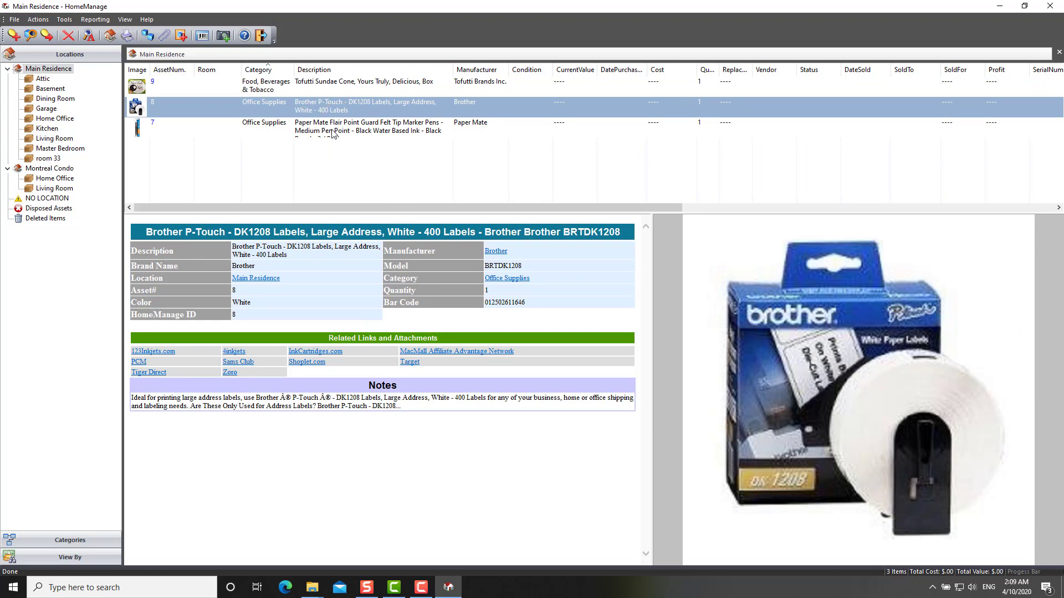
# Step: View the Tofutti Sundae Cone's details, then return to the Brother P-Touch labels
pyautogui.click(370, 126)
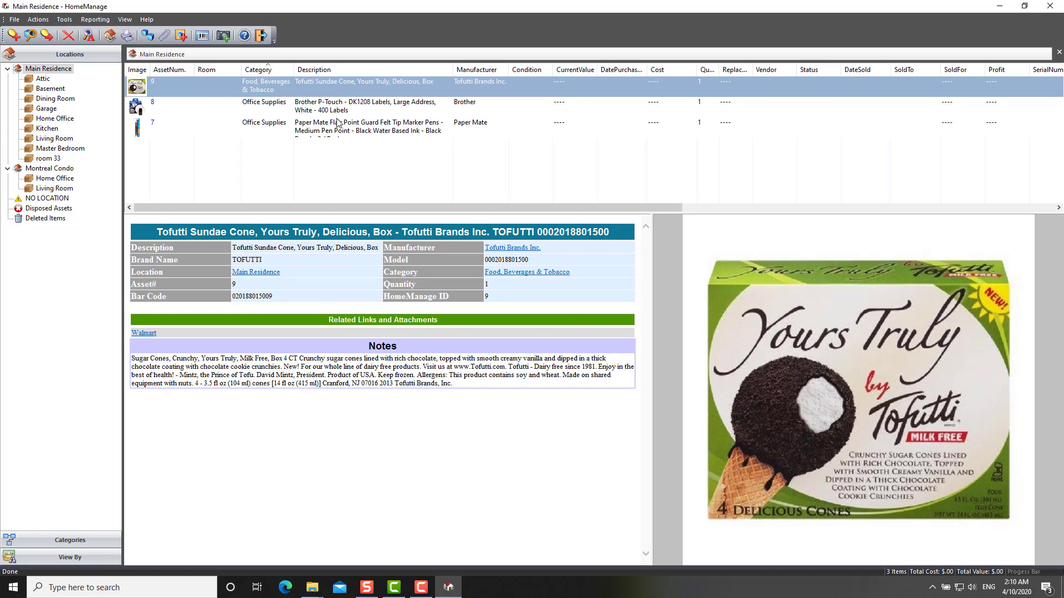
pyautogui.click(366, 106)
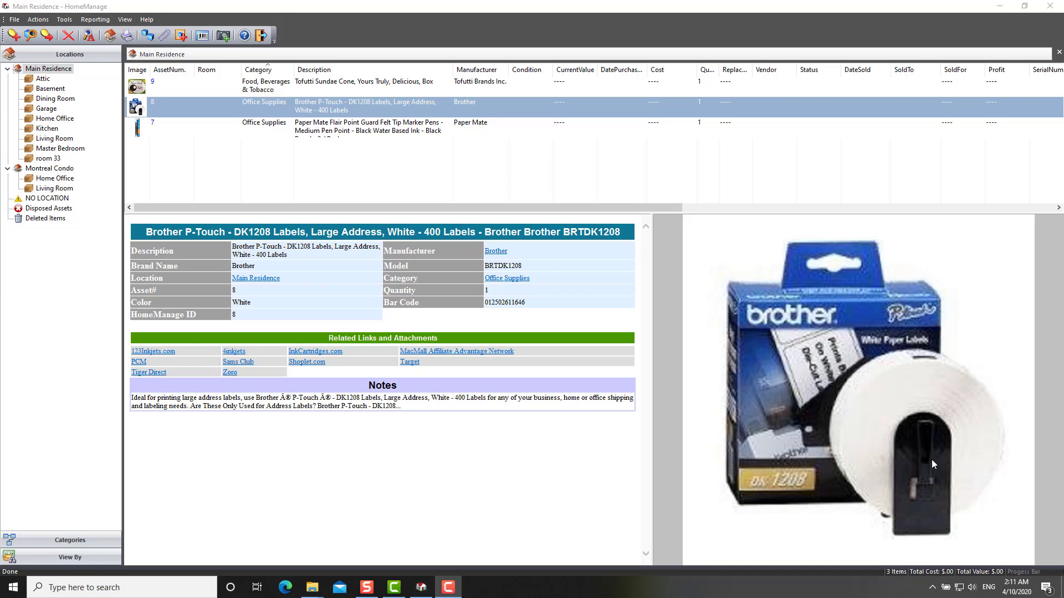
pyautogui.moveTo(895, 467)
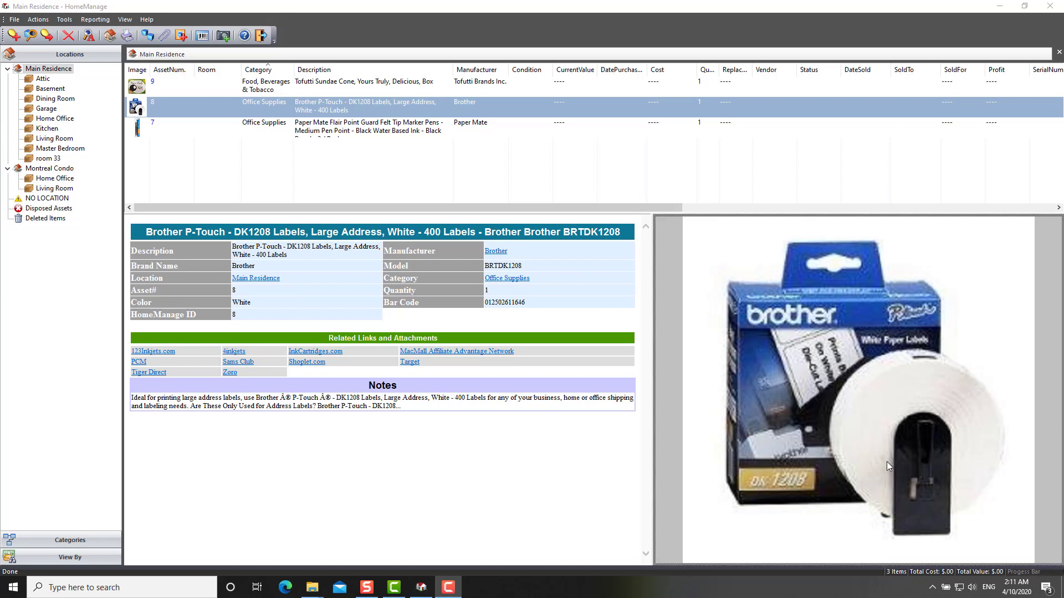
pyautogui.moveTo(517, 328)
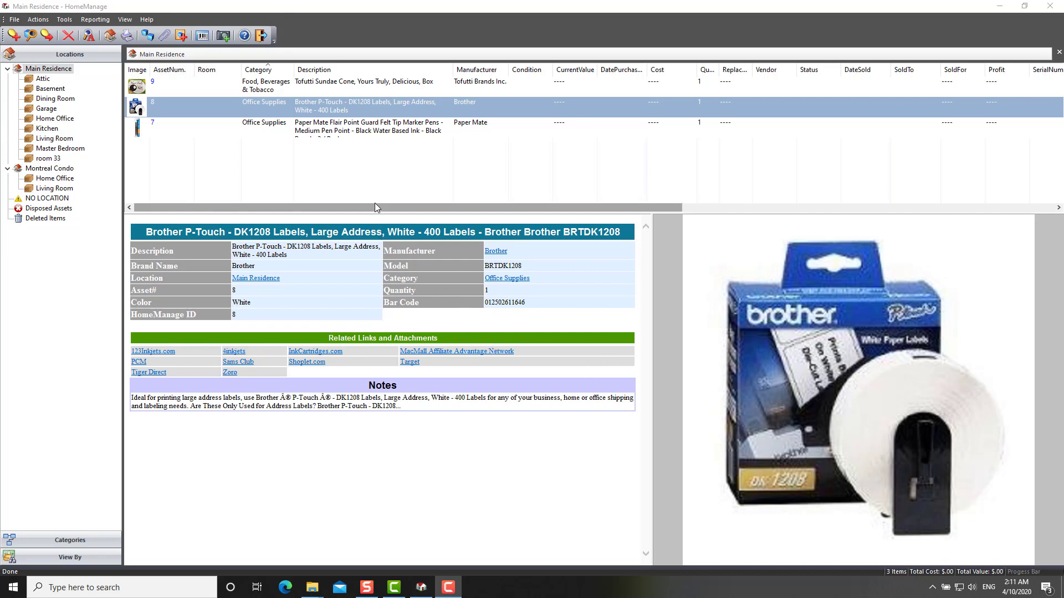
pyautogui.moveTo(372, 136)
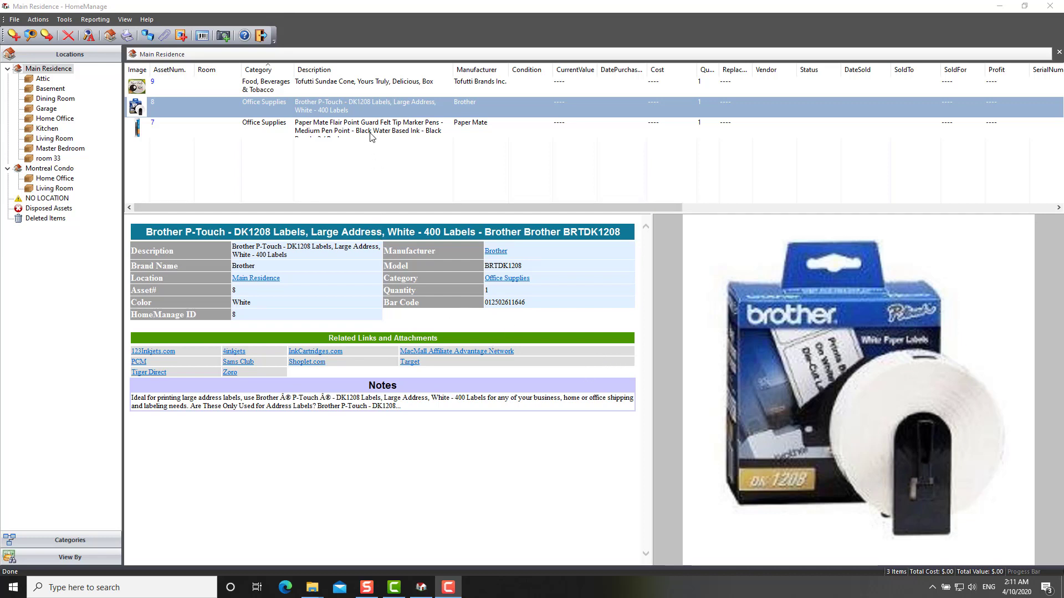